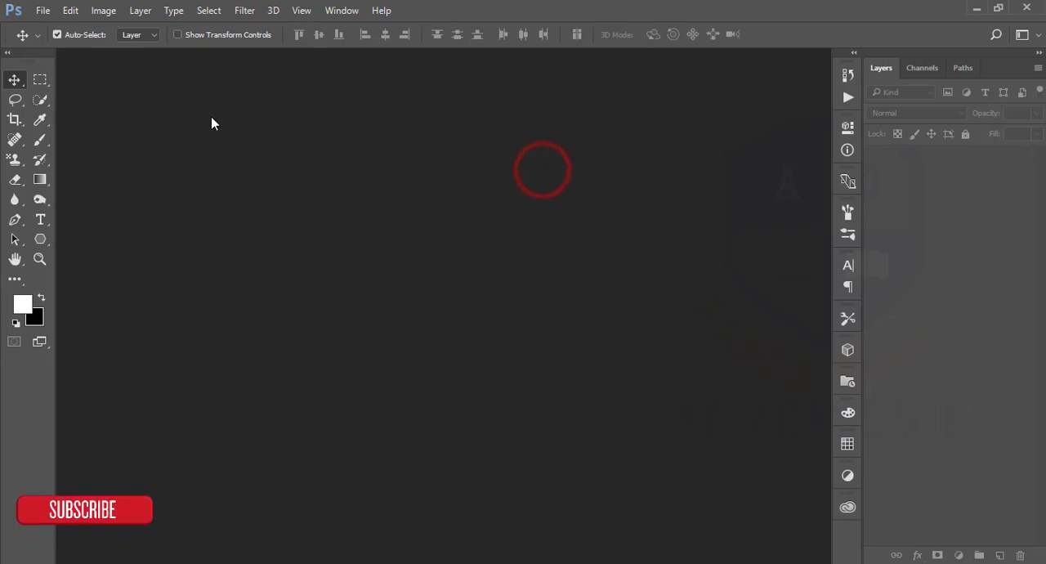
Step: Open the updo portrait JPG from the 26-01-18 folder via File > Open
click(43, 9)
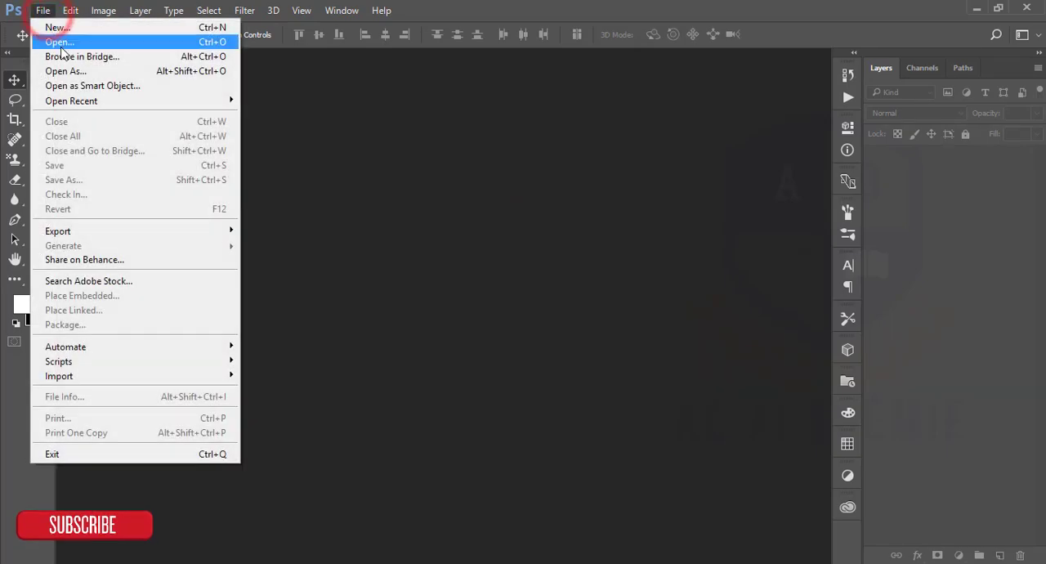
click(59, 42)
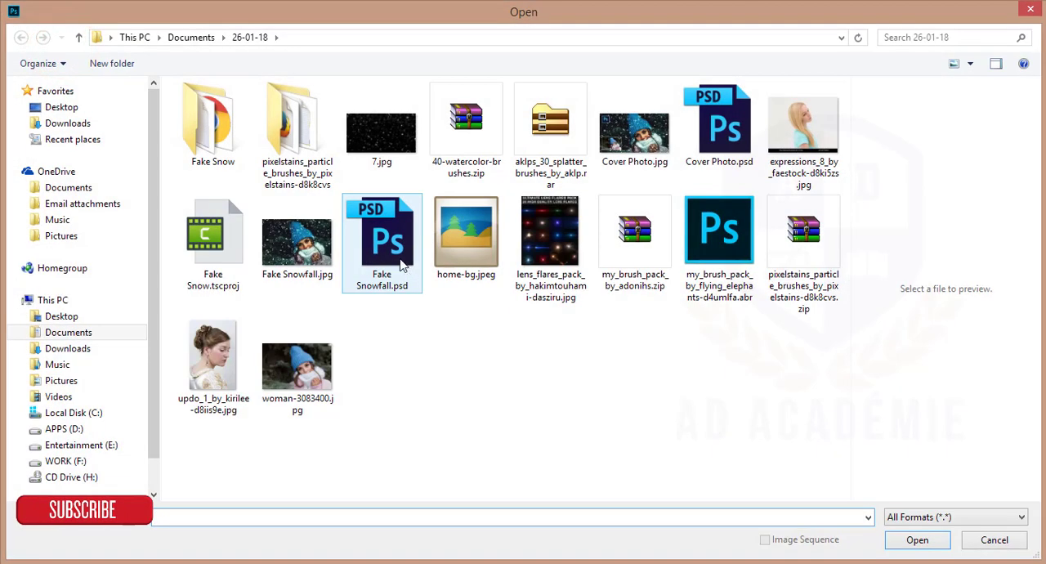
click(213, 360)
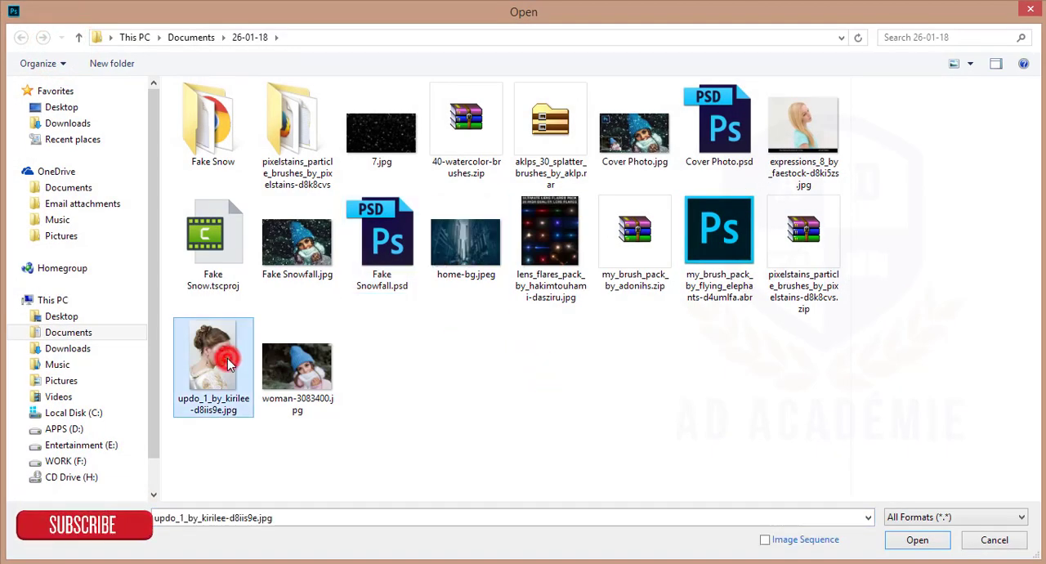
click(918, 539)
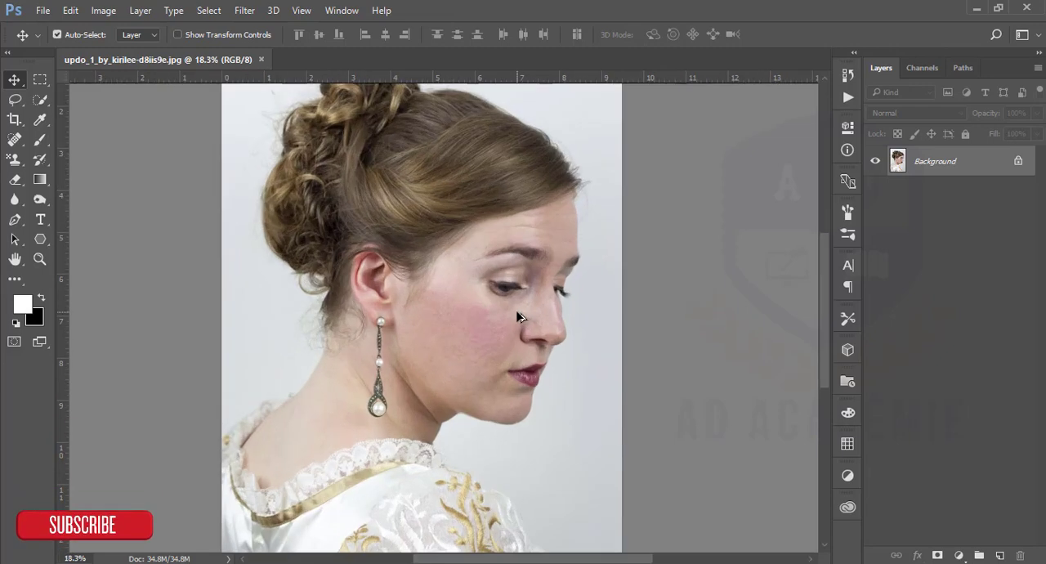
mouse_move(524, 319)
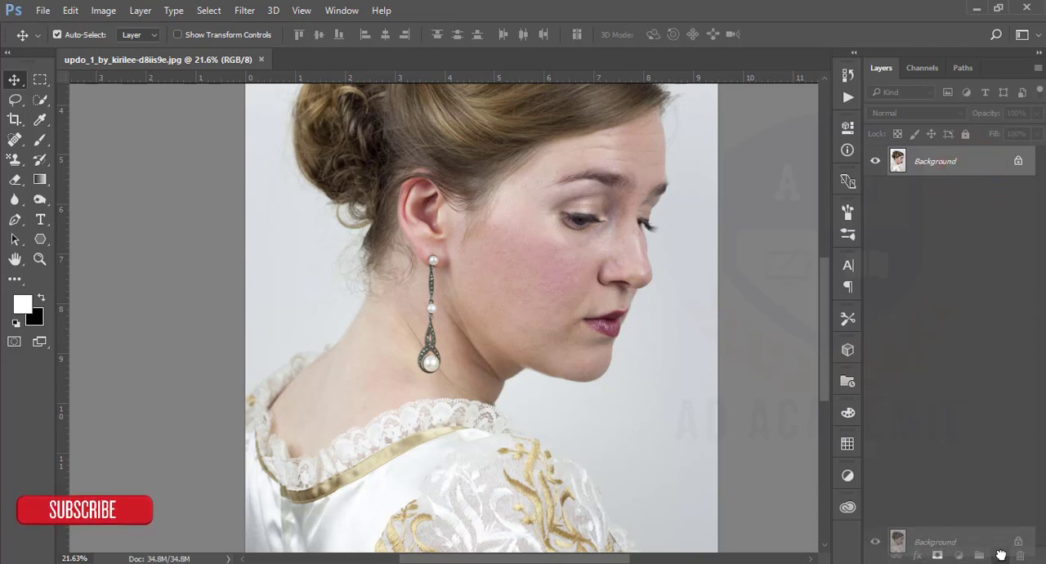
Step: Duplicate the Background layer as Background copy with Ctrl+J
key(ctrl+j)
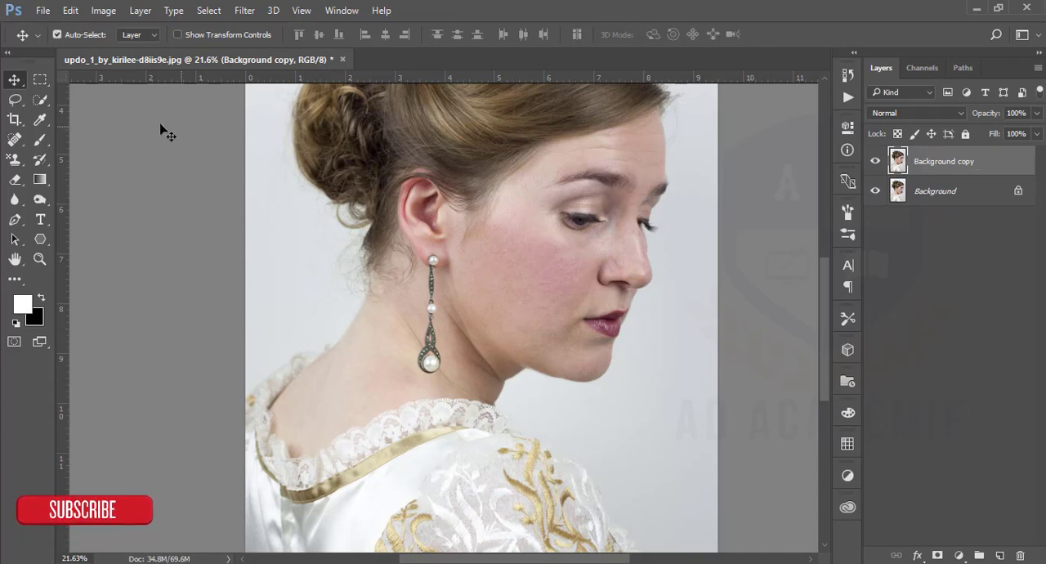
Step: Crop the portrait to a 16:9 close-up framing the face and commit it
click(14, 119)
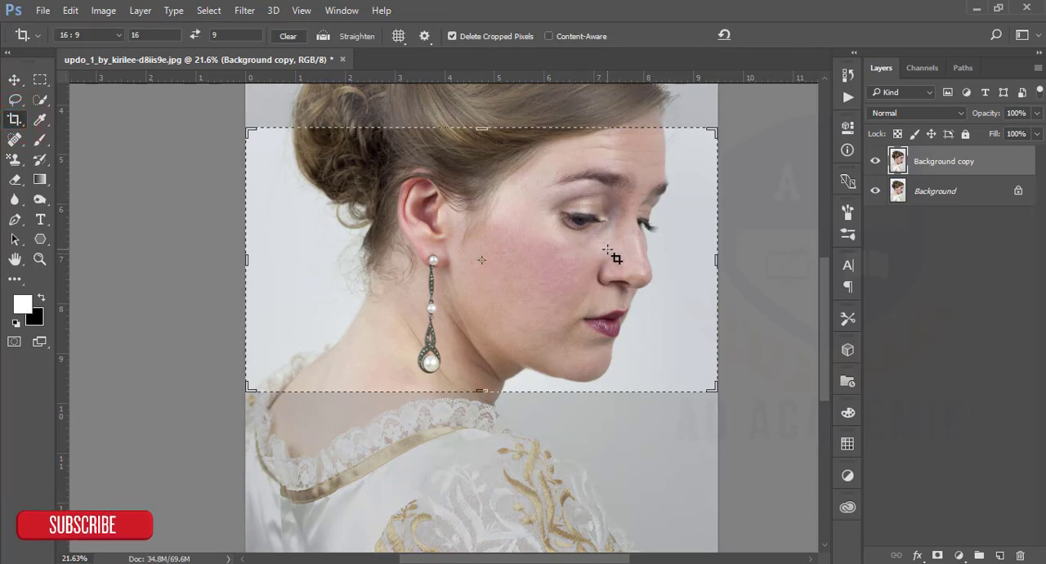
click(90, 34)
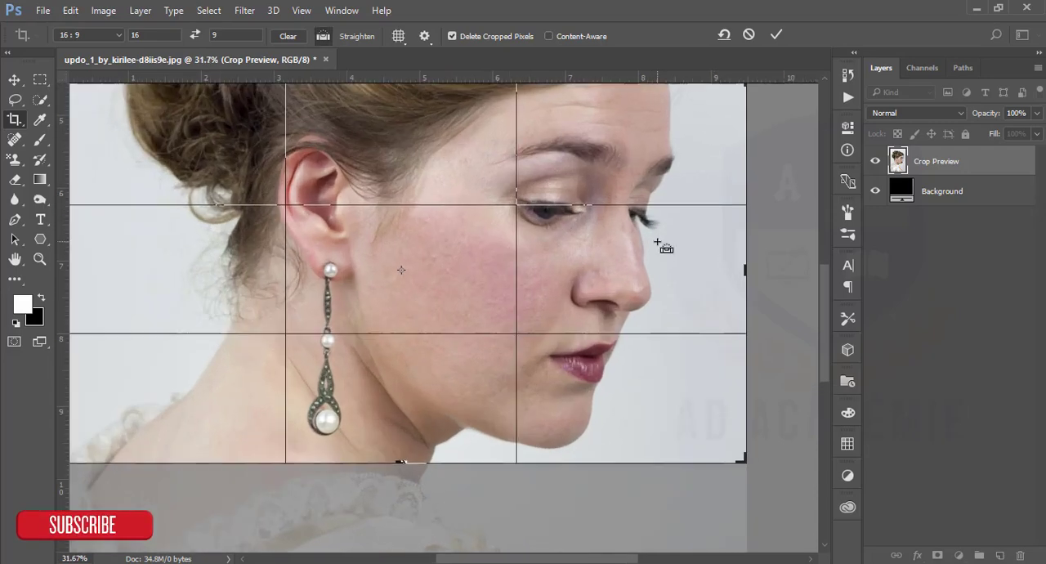
click(775, 34)
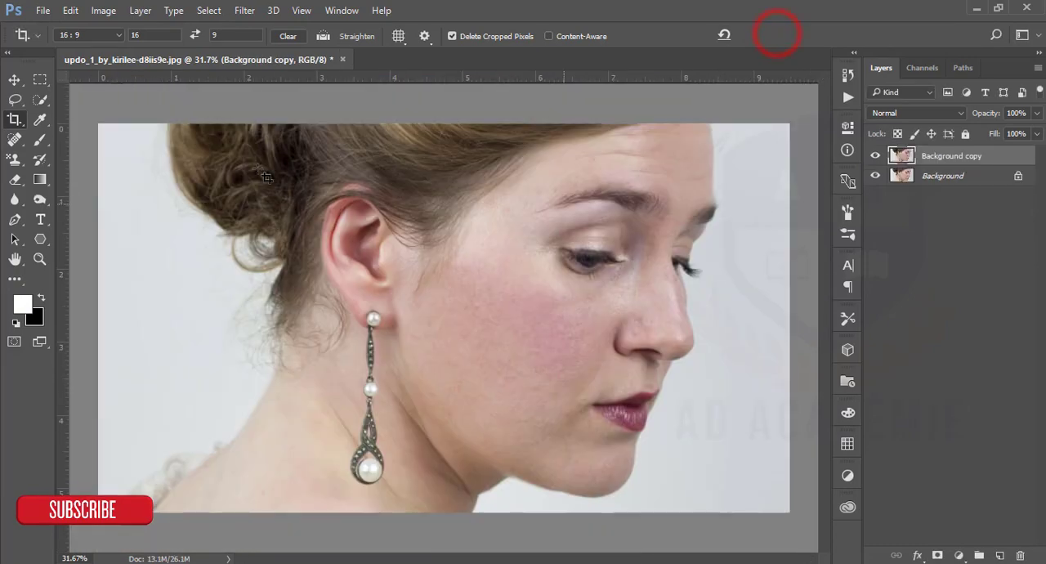
click(13, 80)
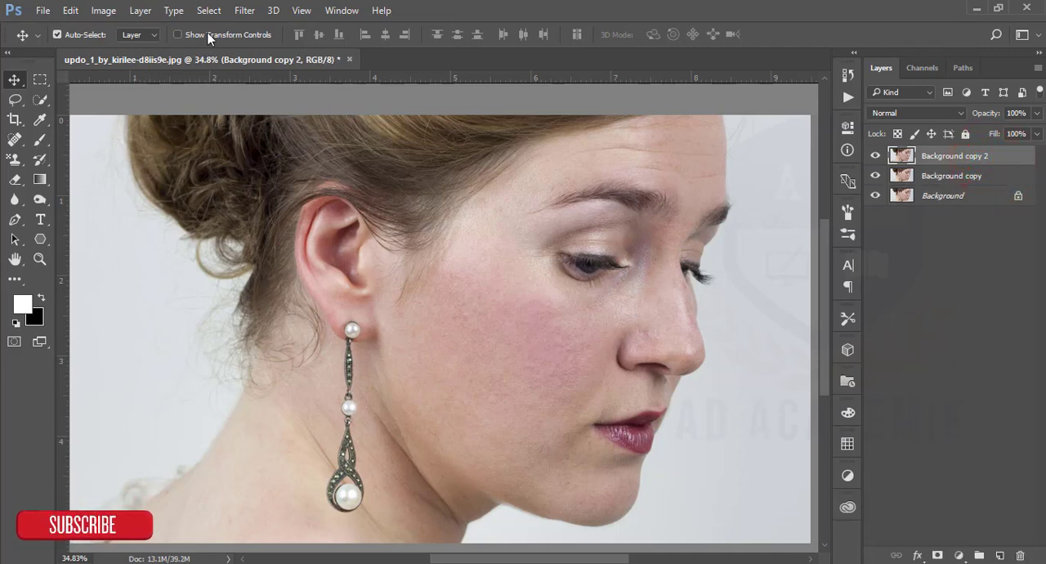
Step: Launch Imagenomic Portraiture, try Smoothing: Medium, then settle on Smoothing: Normal
click(245, 9)
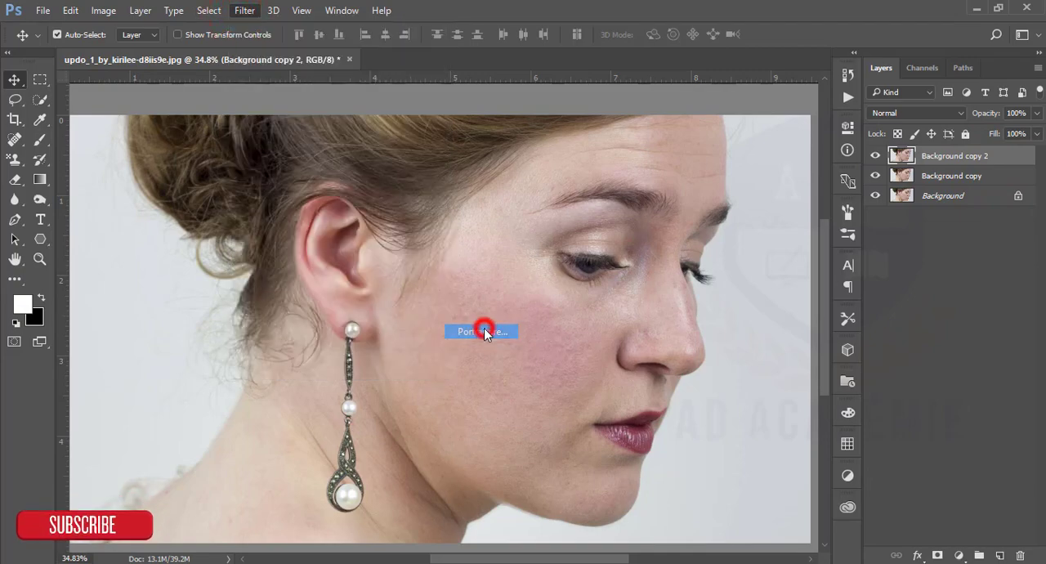
click(483, 332)
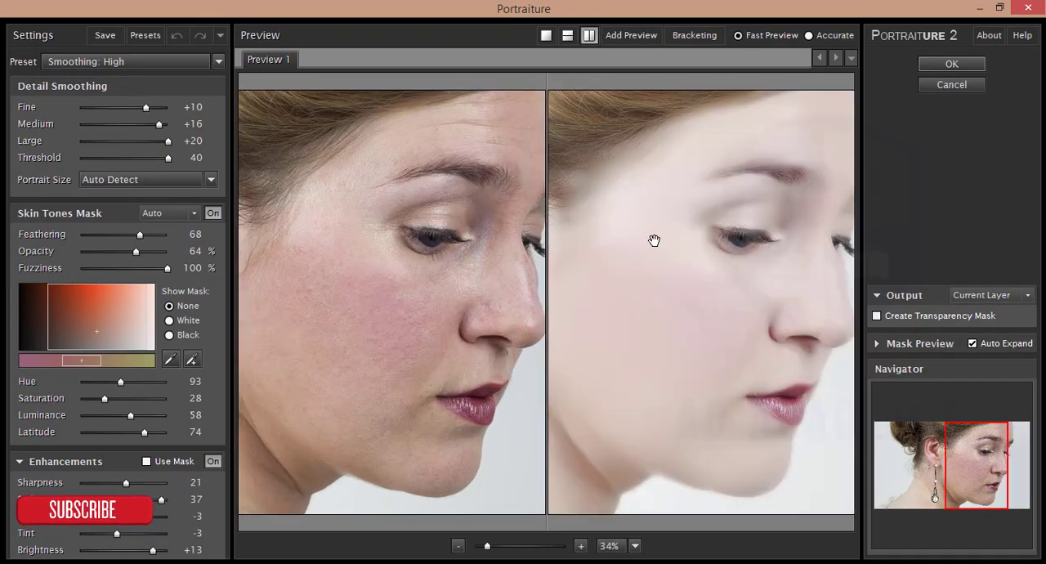
click(220, 62)
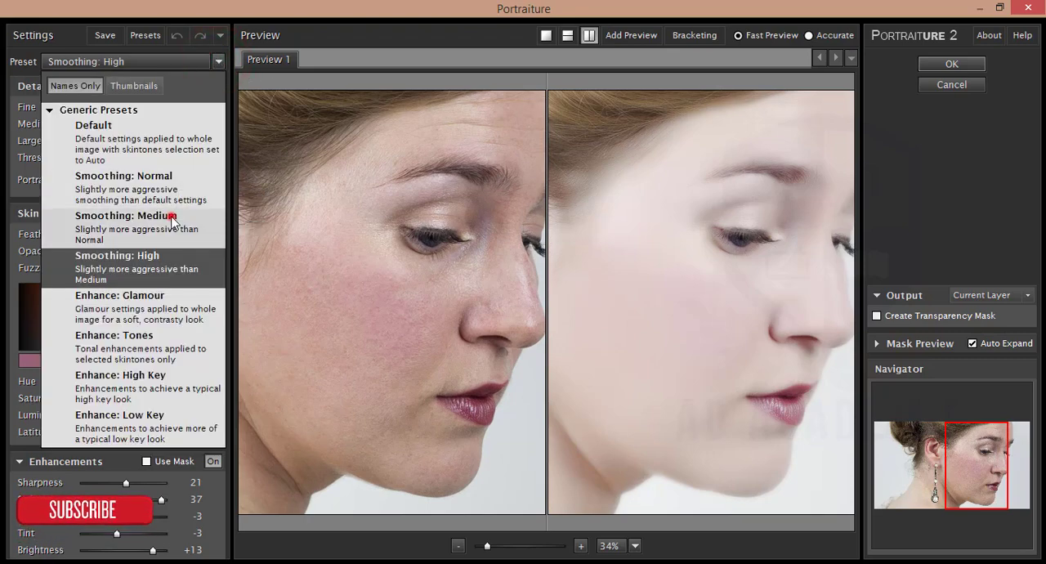
click(126, 216)
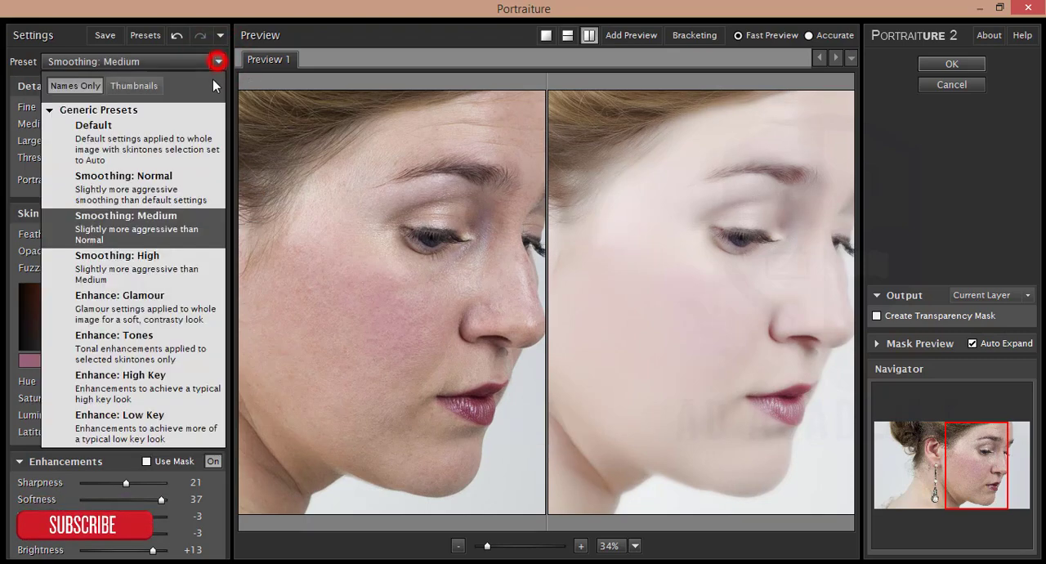
click(93, 124)
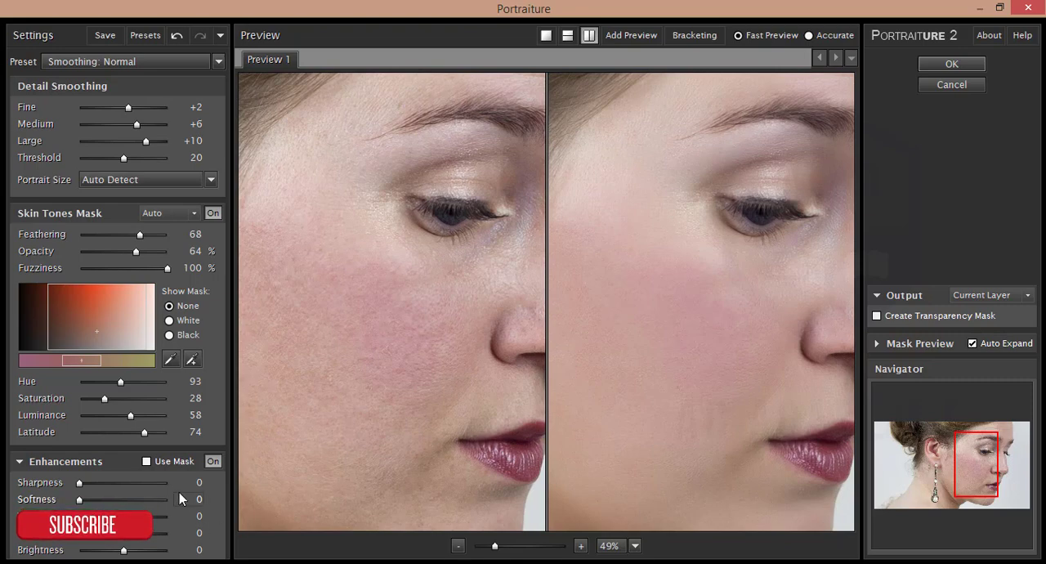
Step: Raise skin sharpness and softness and settle the tint at -2 after testing both directions
drag(78, 484, 113, 484)
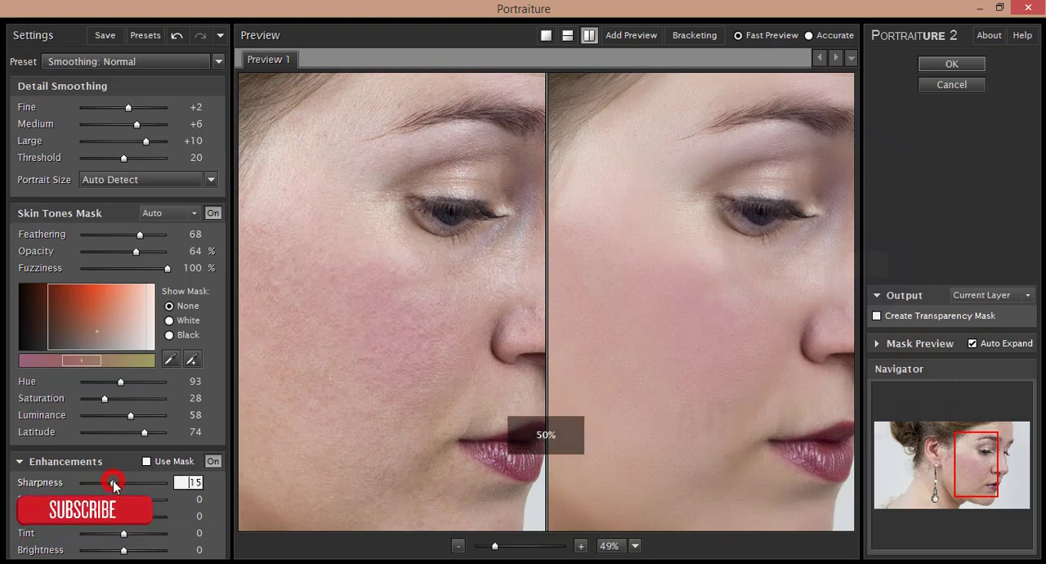
drag(112, 482, 134, 482)
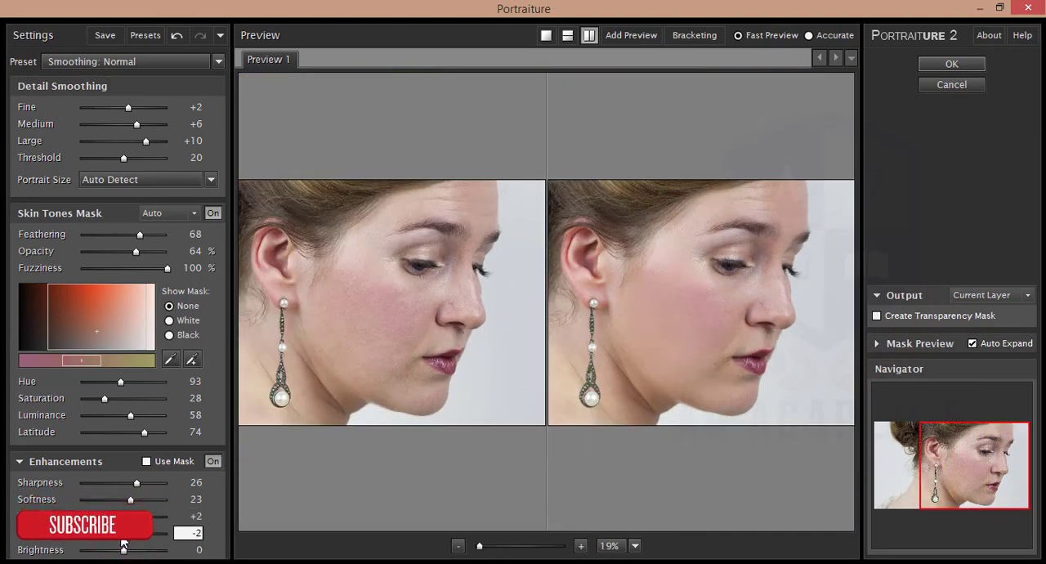
drag(125, 533, 96, 533)
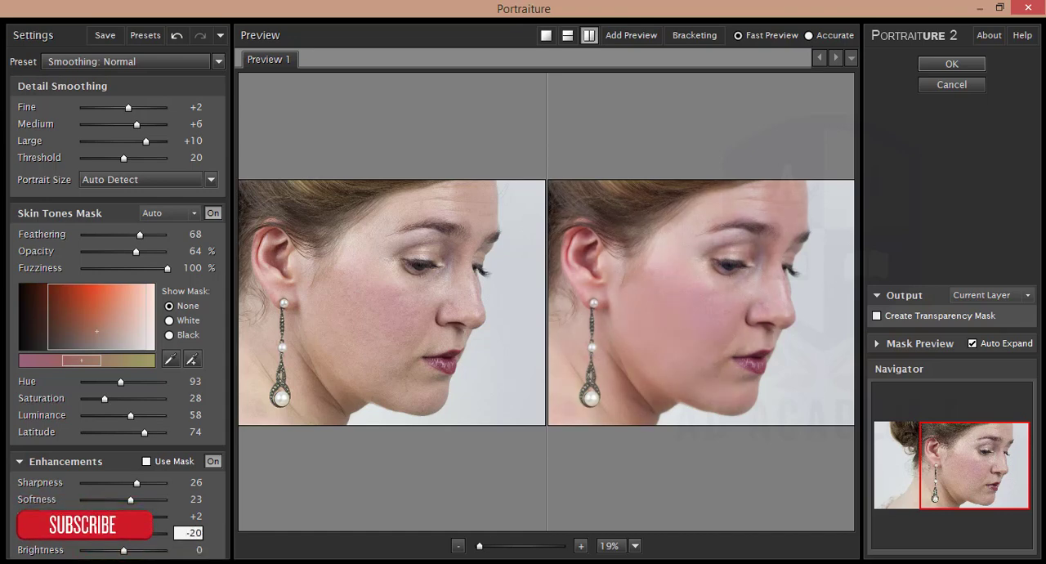
drag(136, 533, 160, 533)
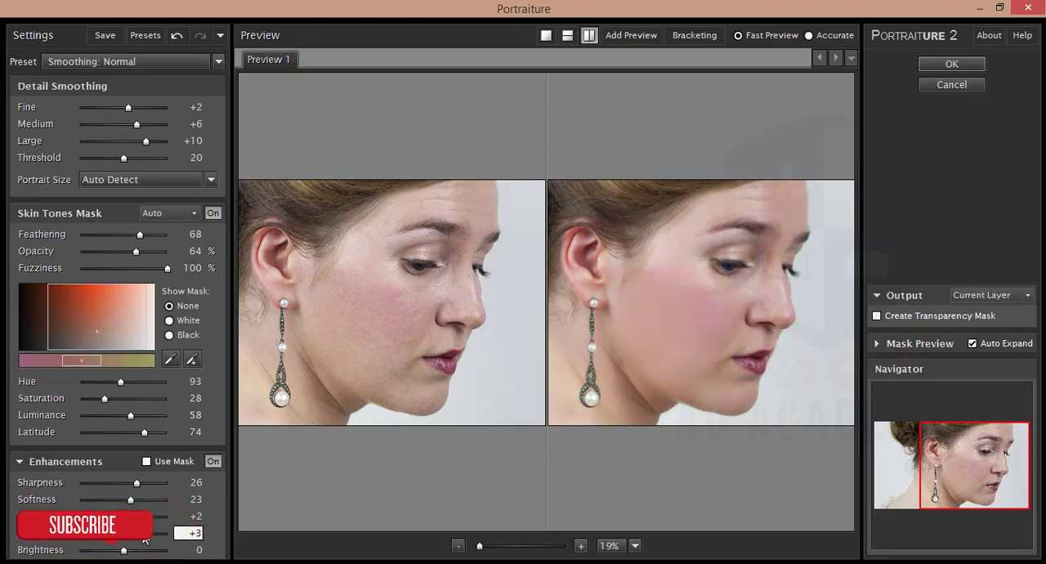
drag(139, 533, 94, 533)
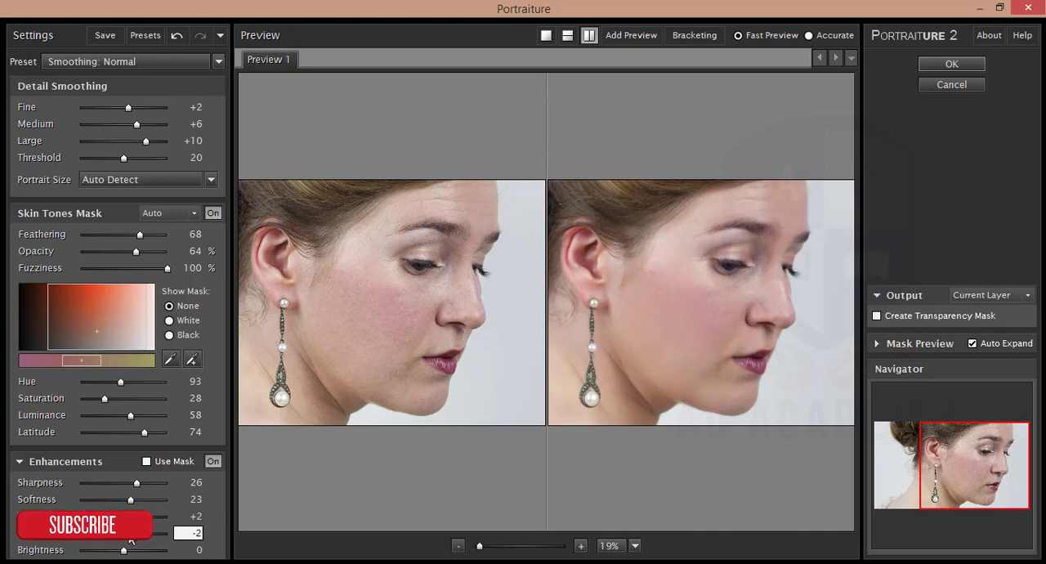
drag(123, 550, 127, 550)
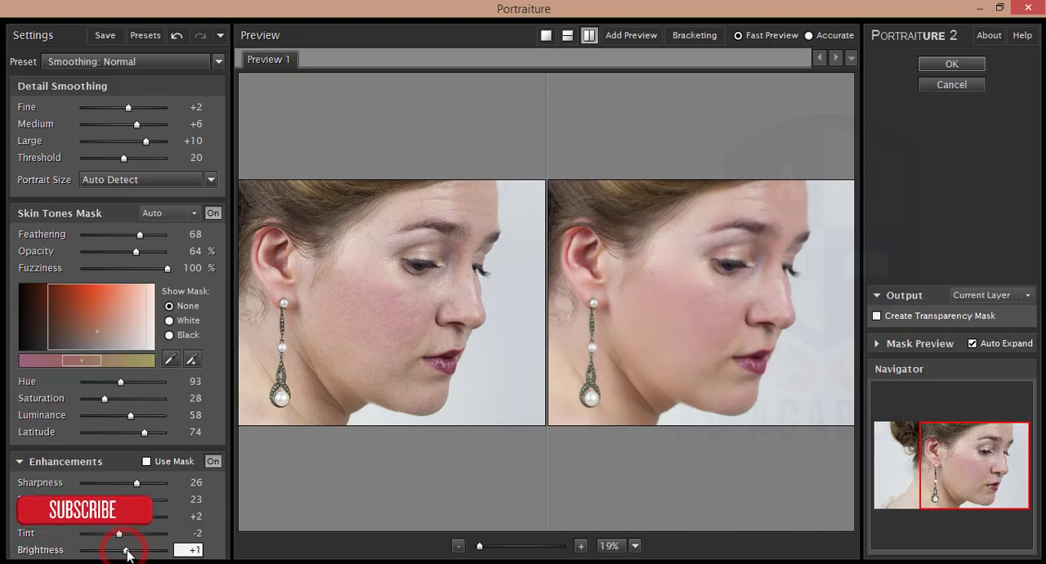
Step: Set Brightness to +2 and raise Fine detail smoothing to +18 with Threshold 27
drag(128, 549, 107, 549)
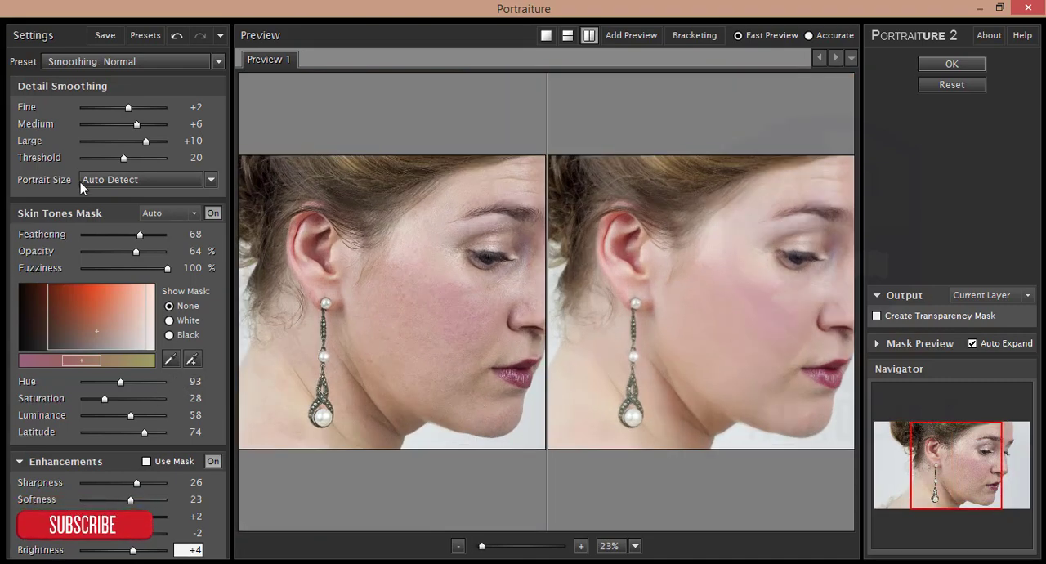
drag(123, 157, 140, 157)
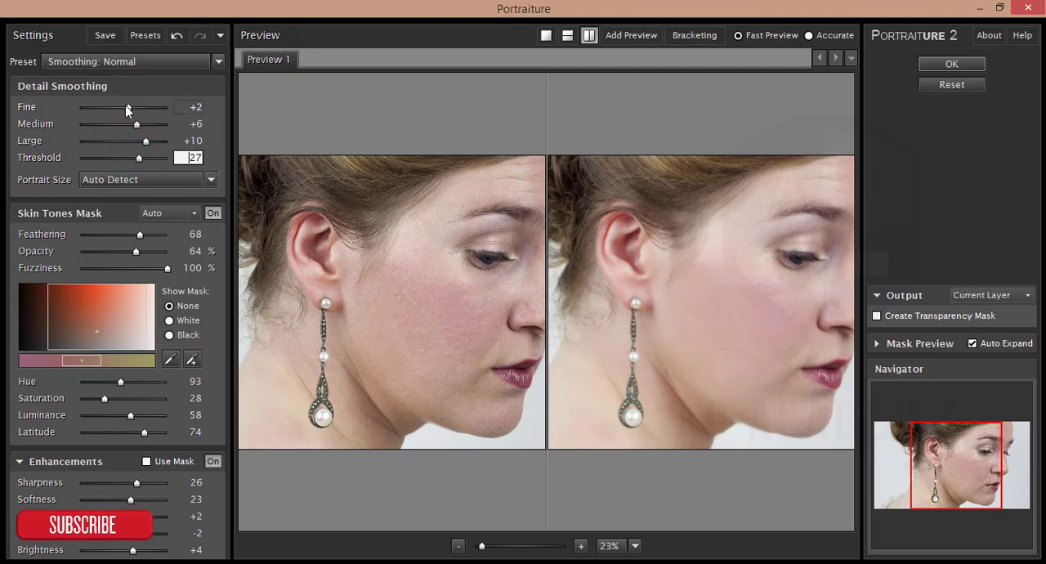
drag(128, 108, 164, 108)
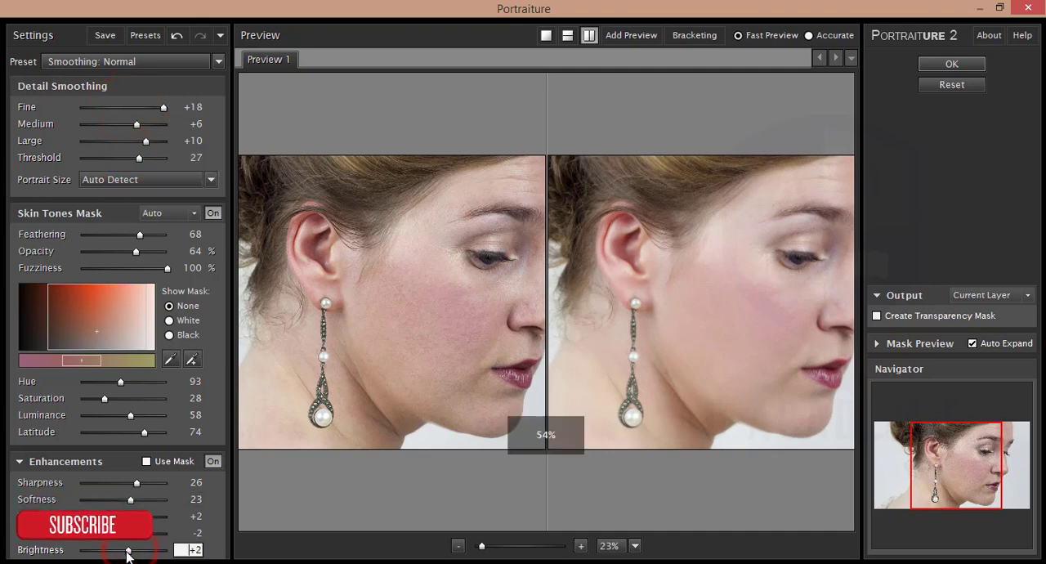
drag(134, 549, 123, 550)
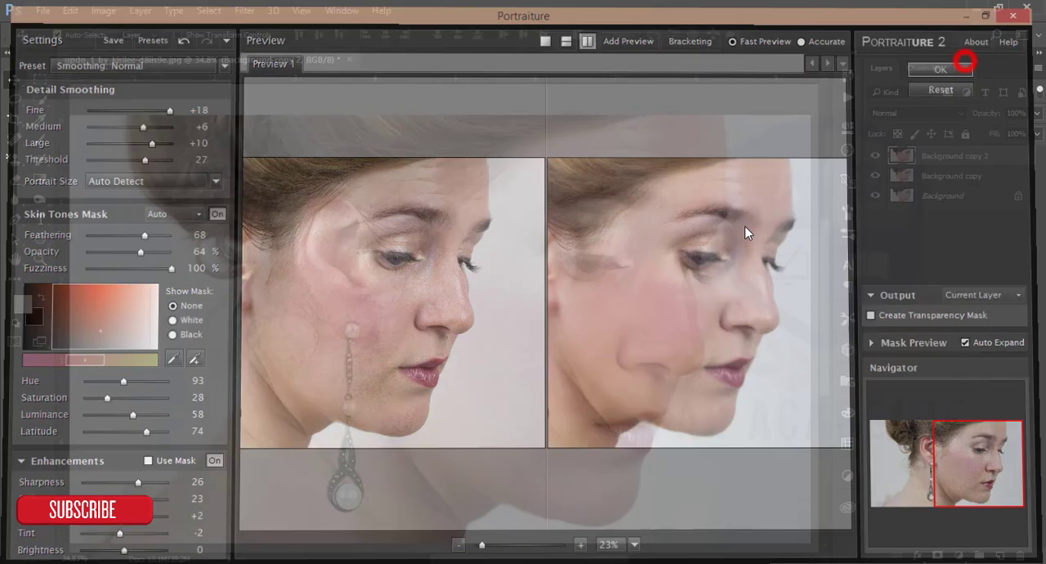
Step: Apply the Portraiture retouch, then invert the layer mask to black so the smoothing is hidden
click(942, 69)
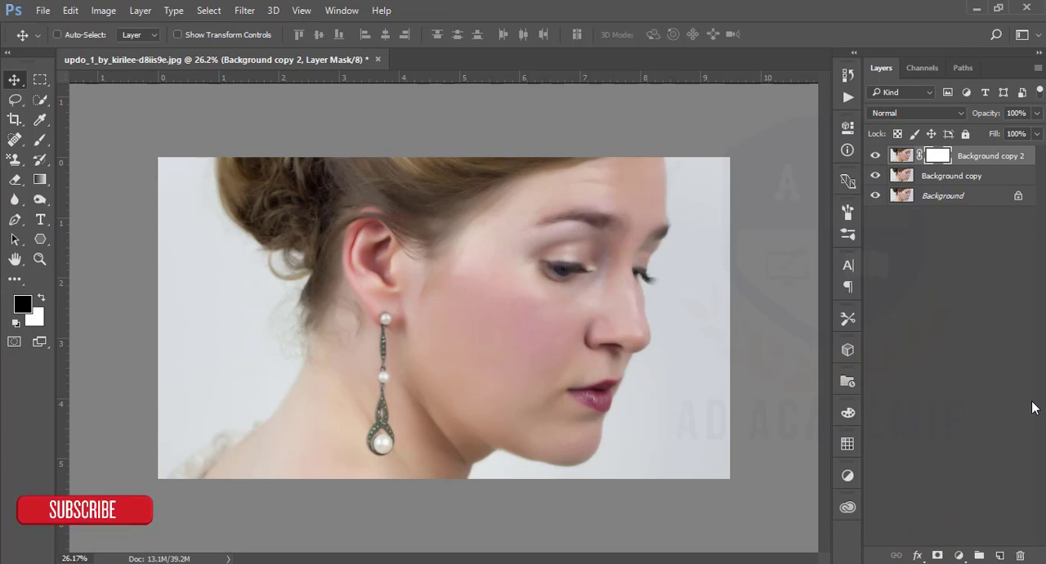
key(ctrl+i)
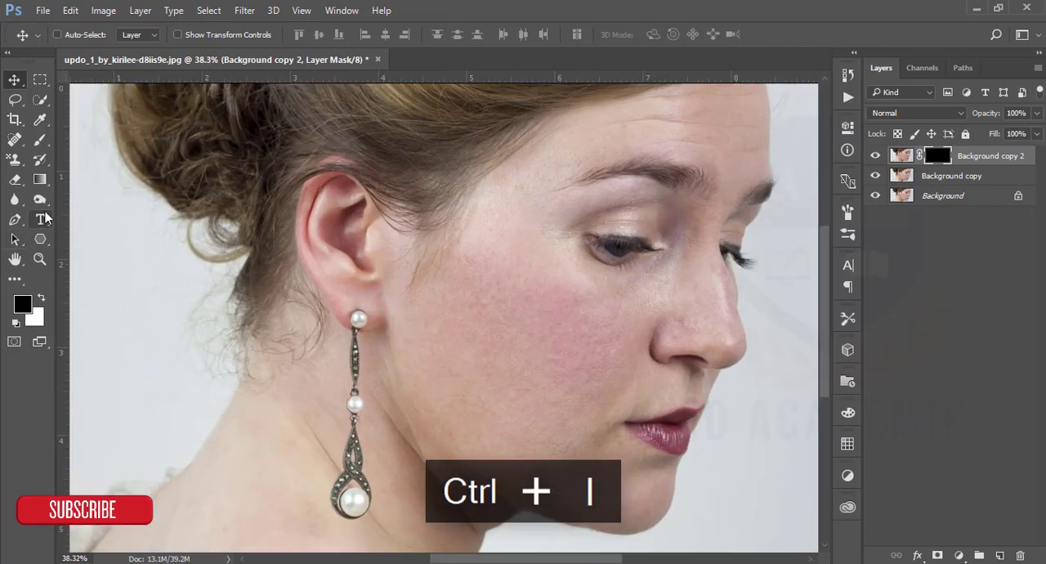
click(14, 139)
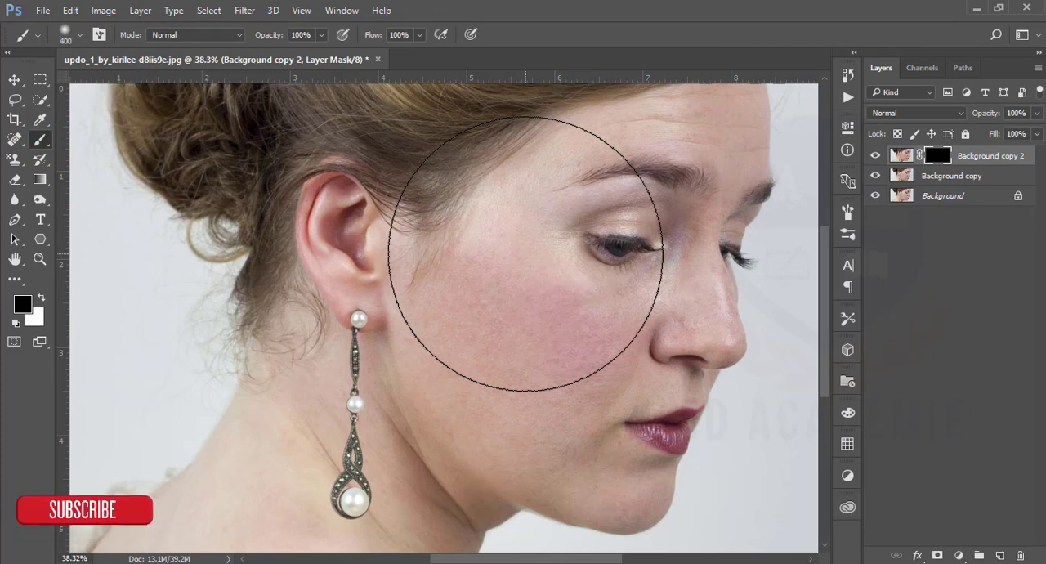
Step: Paint white on the black mask to reveal smoothed skin over the cheek and forehead
click(42, 296)
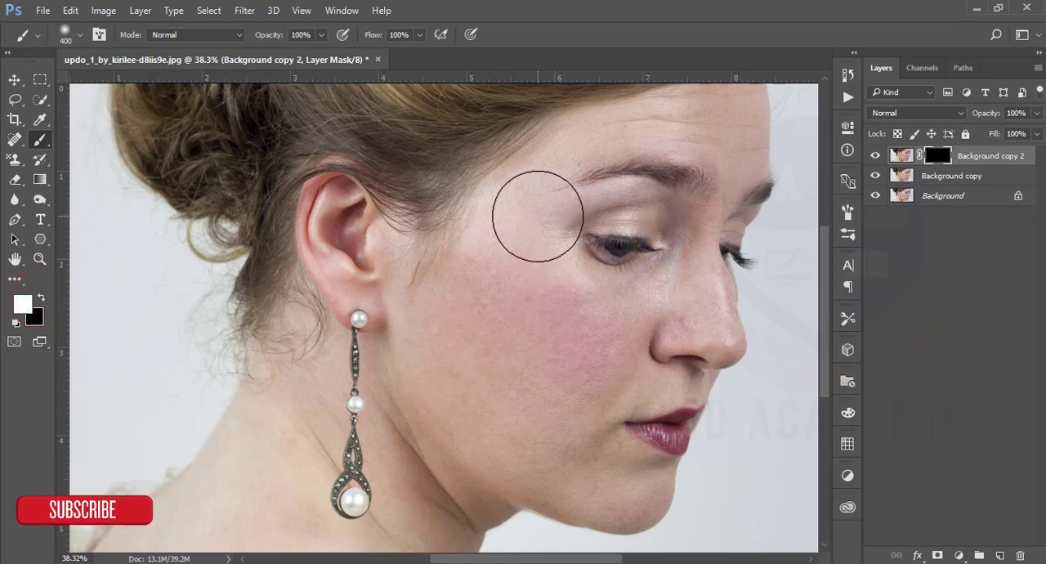
drag(537, 216, 592, 314)
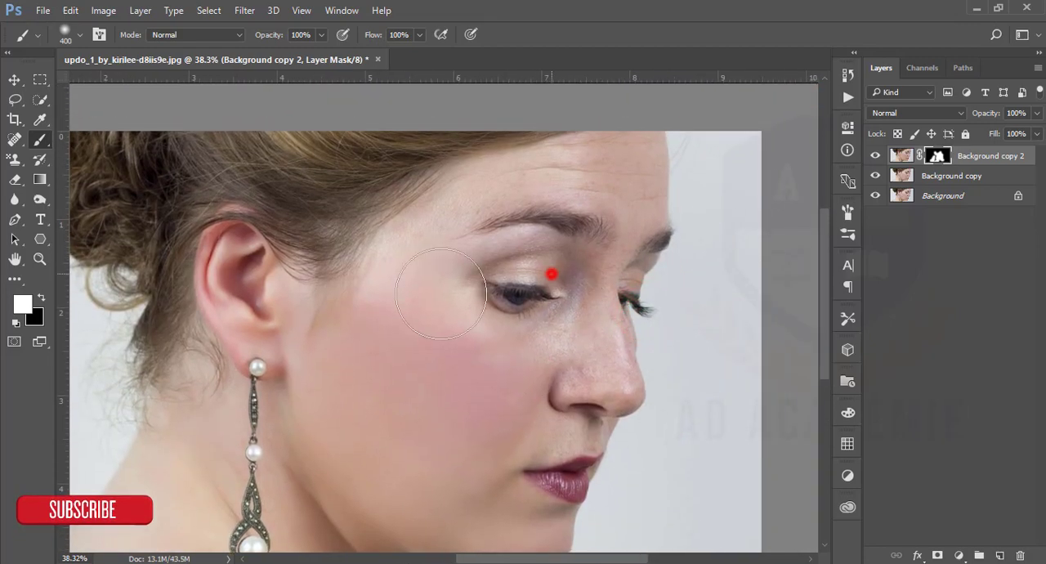
key(ctrl+alt+z)
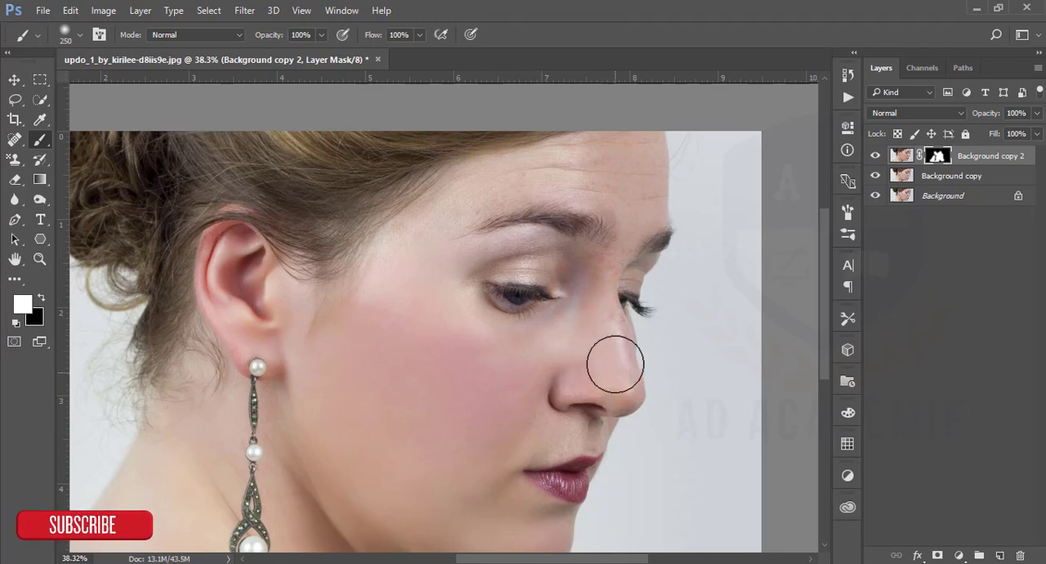
mouse_move(597, 268)
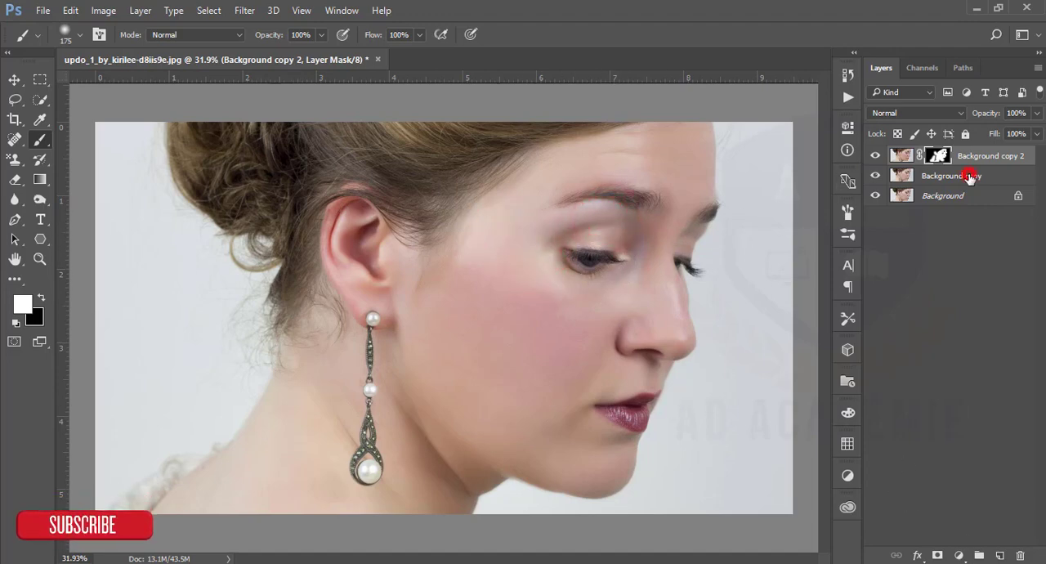
Step: Group the retouch layers with Ctrl+G and start Camera Raw adjustments on the merged layer
key(ctrl+g)
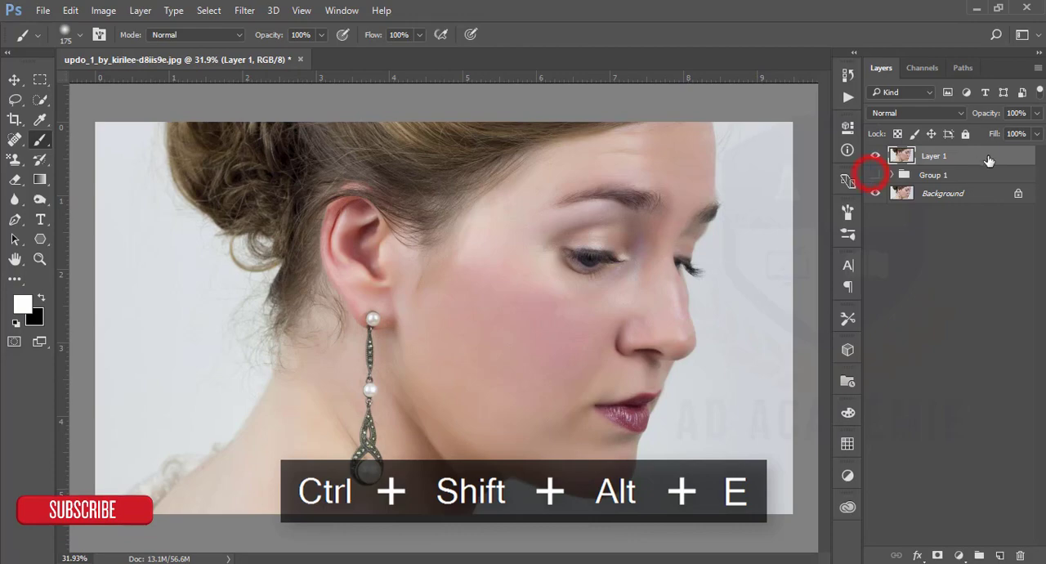
click(245, 10)
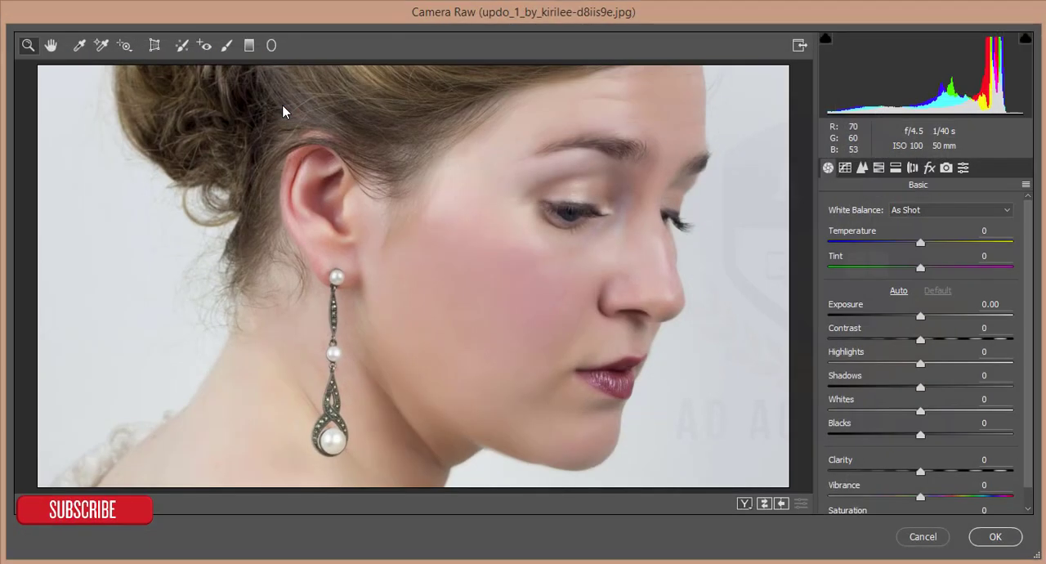
Step: In Basic, add contrast and warmth, darken shadows, brighten whites, deepen blacks and add clarity
click(343, 240)
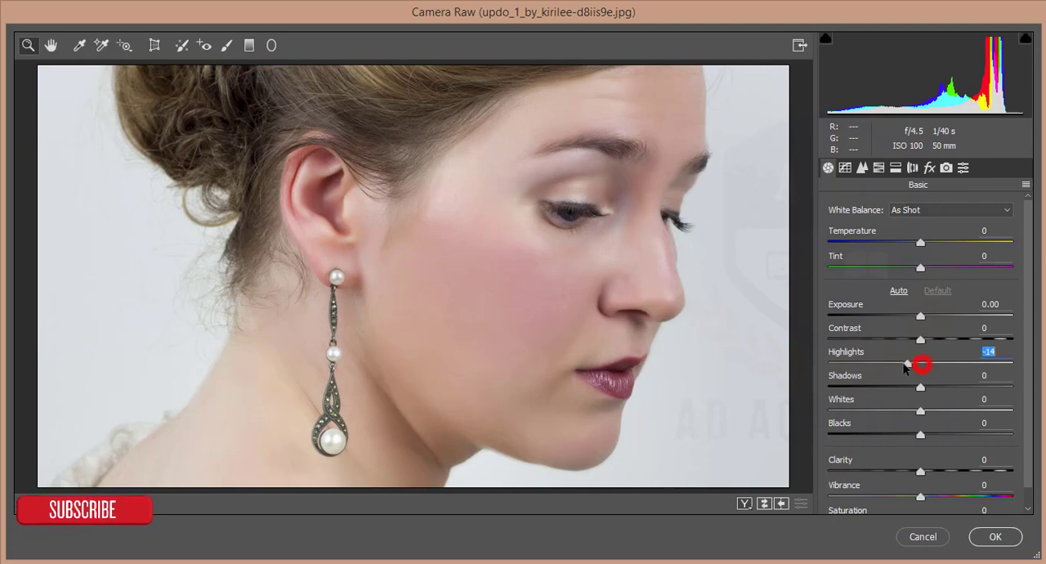
drag(922, 363, 898, 363)
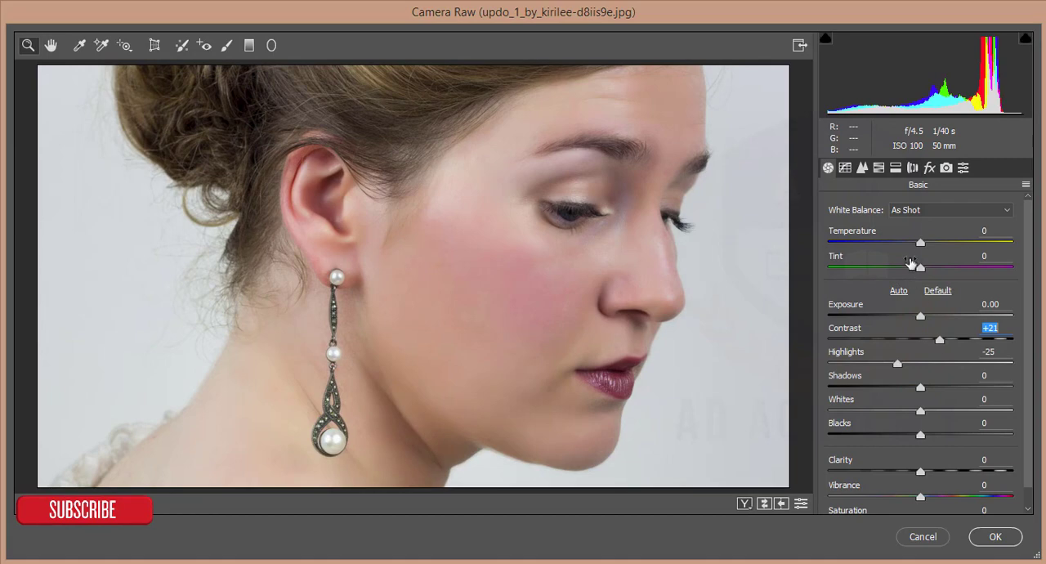
drag(919, 242, 916, 242)
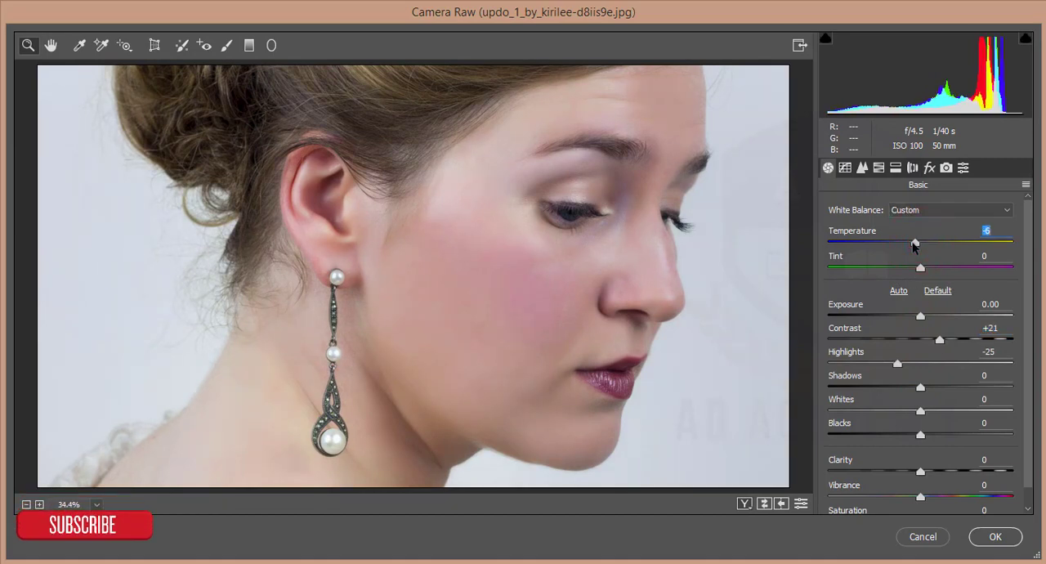
drag(915, 246, 929, 245)
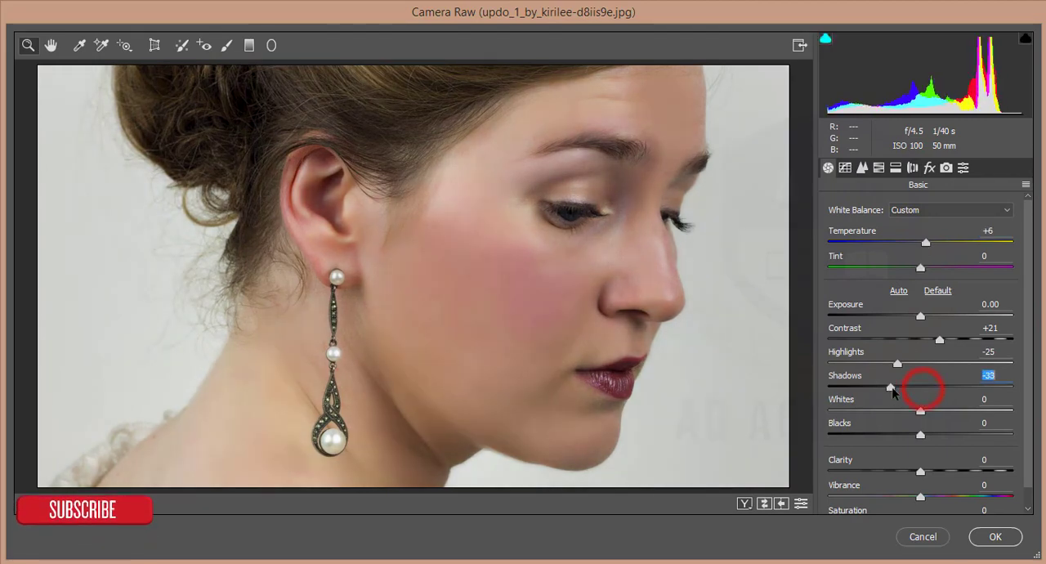
drag(889, 386, 906, 386)
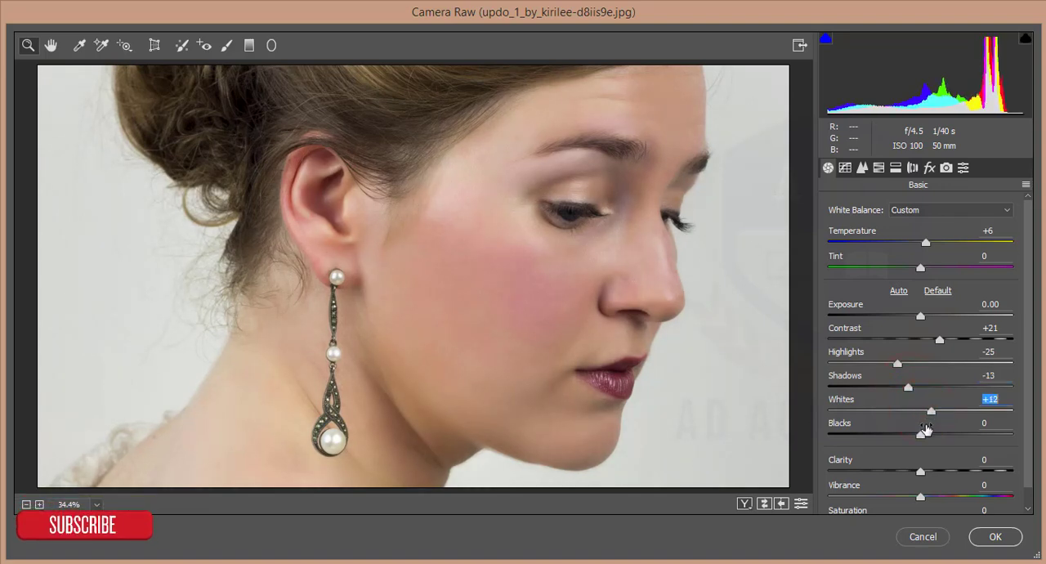
drag(922, 435, 906, 435)
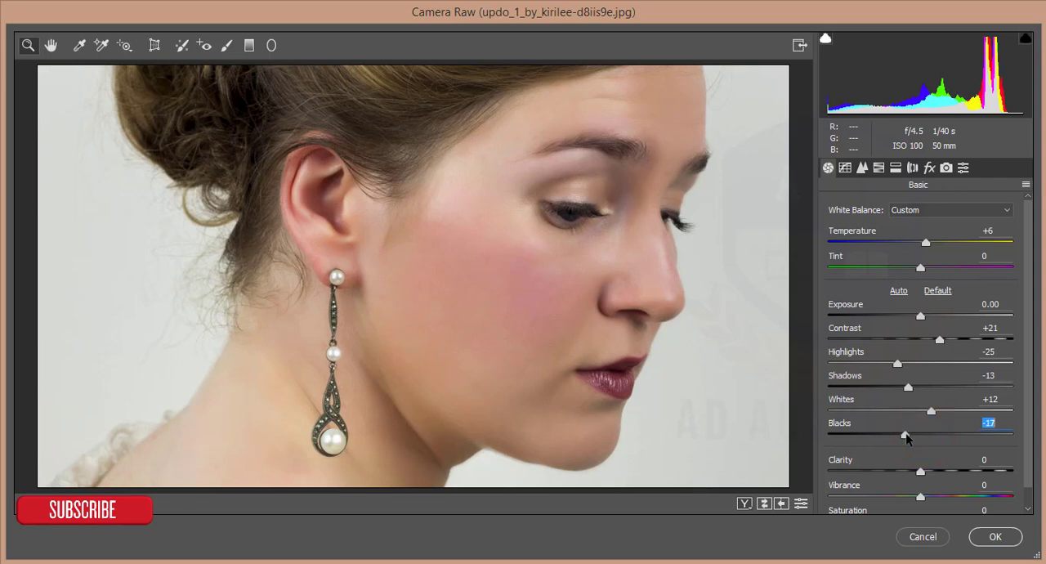
drag(922, 471, 938, 471)
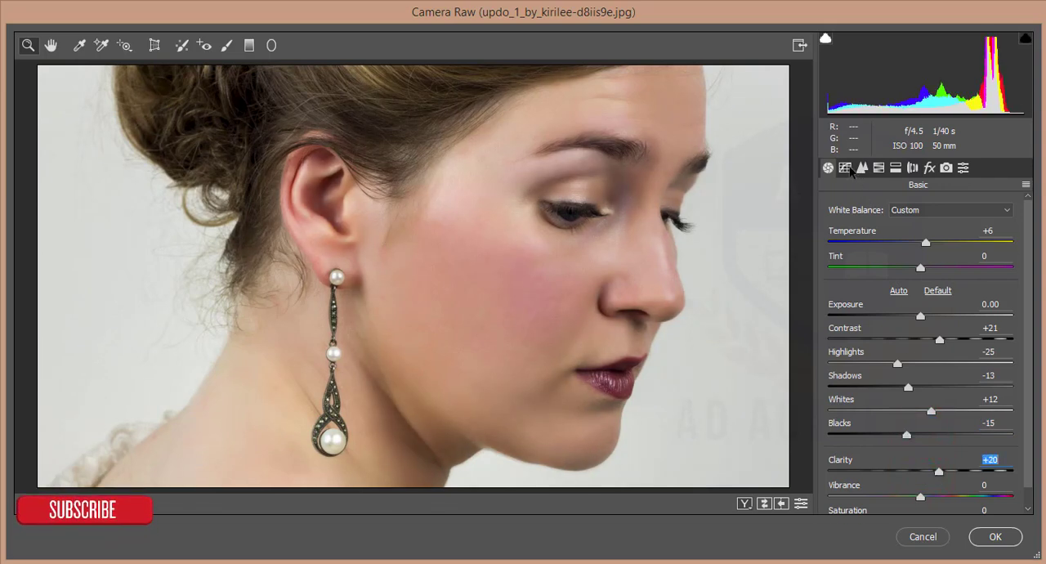
Step: In Detail, set Sharpening Amount 59 and Luminance noise reduction 21
click(863, 167)
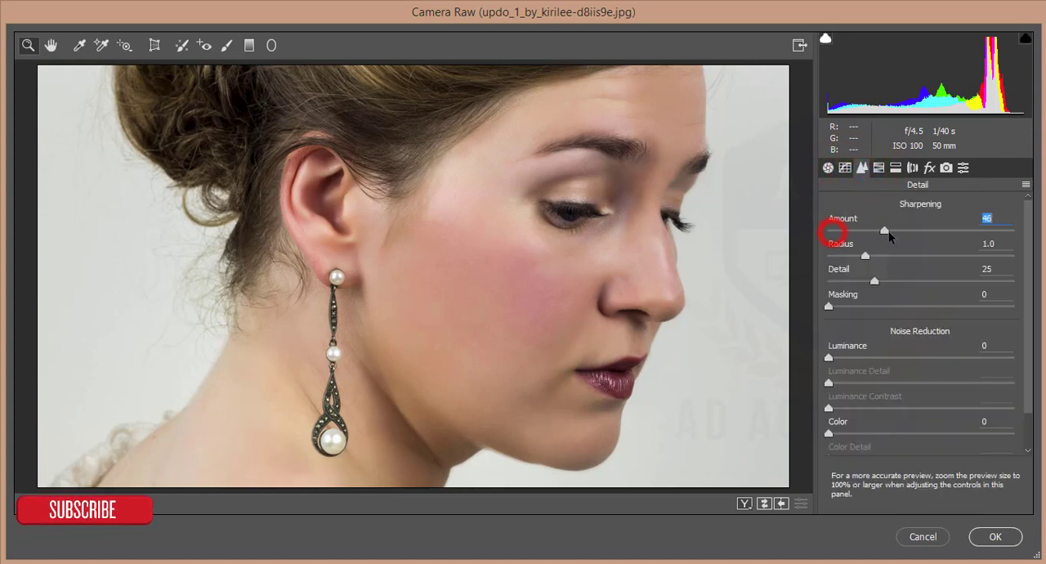
drag(883, 232, 901, 232)
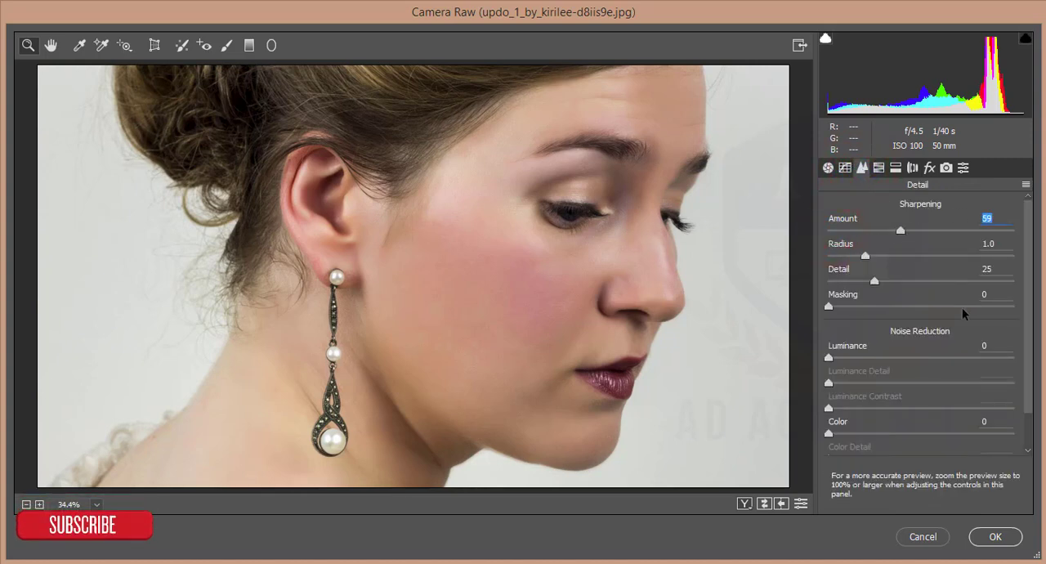
drag(827, 358, 864, 358)
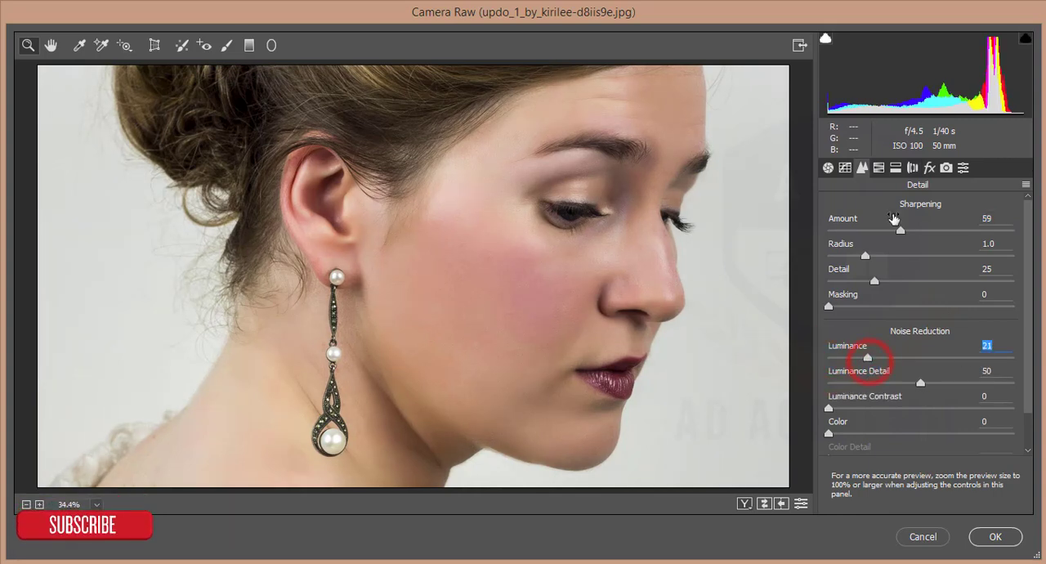
click(912, 167)
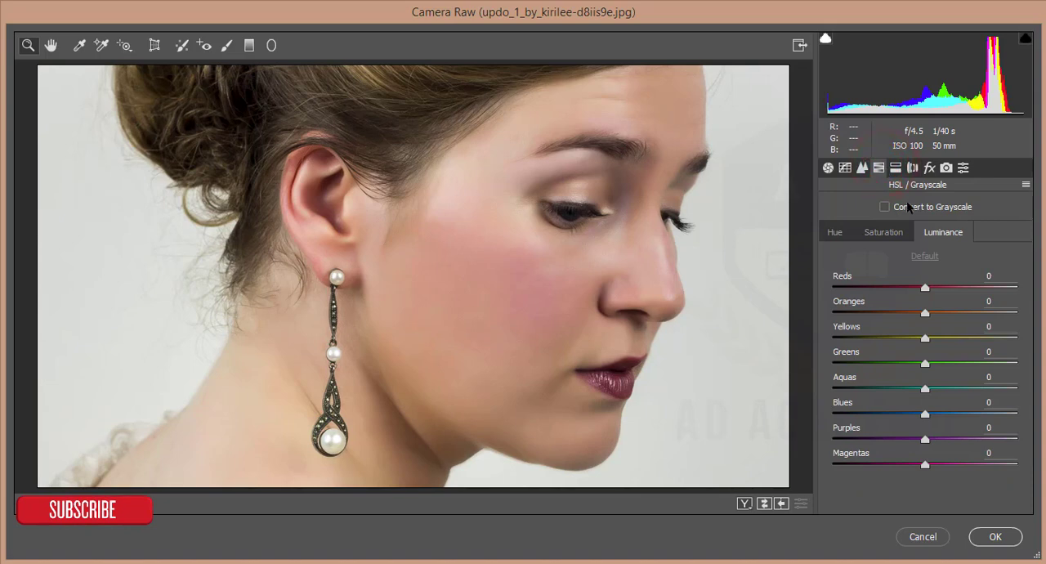
Step: In HSL, set luminance Reds +25 and Oranges +10 and slightly desaturate the reds
click(834, 232)
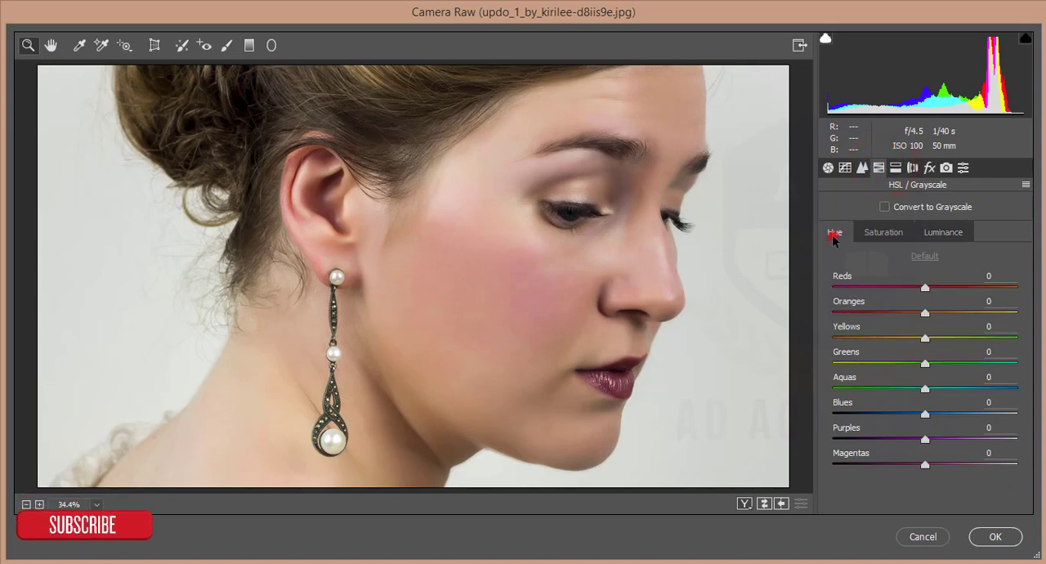
click(882, 232)
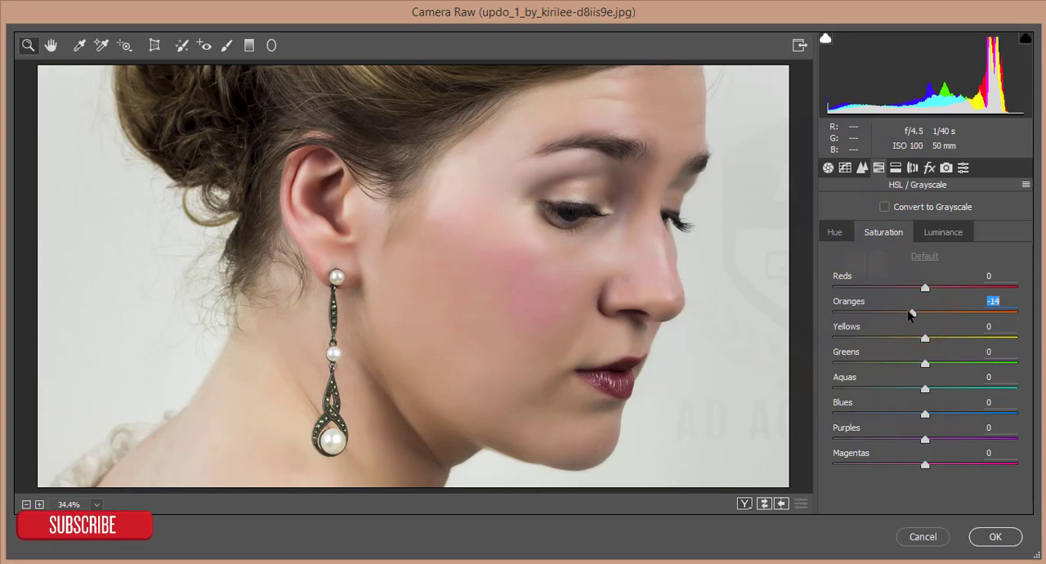
click(943, 232)
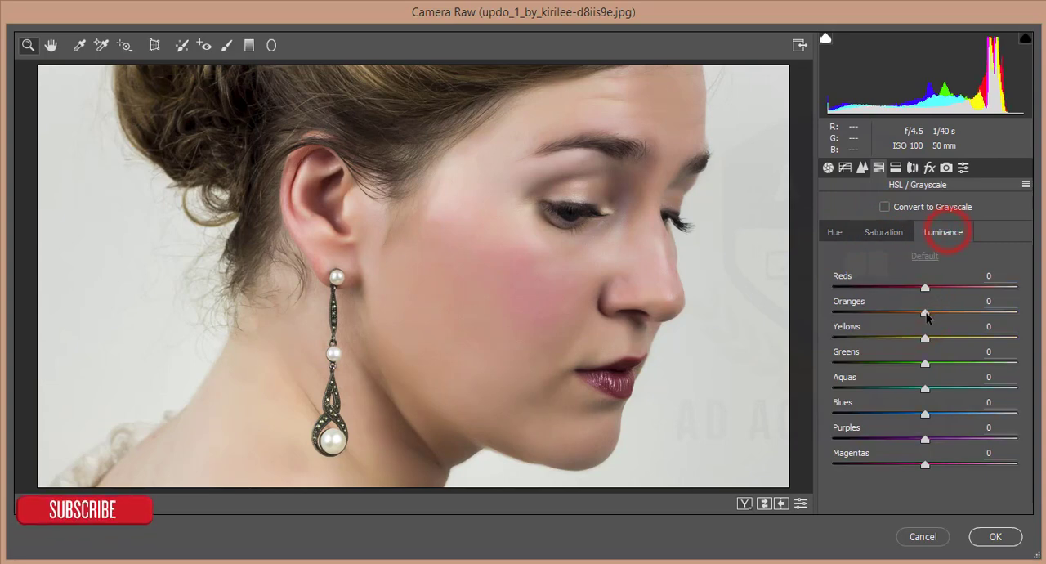
drag(925, 314, 935, 314)
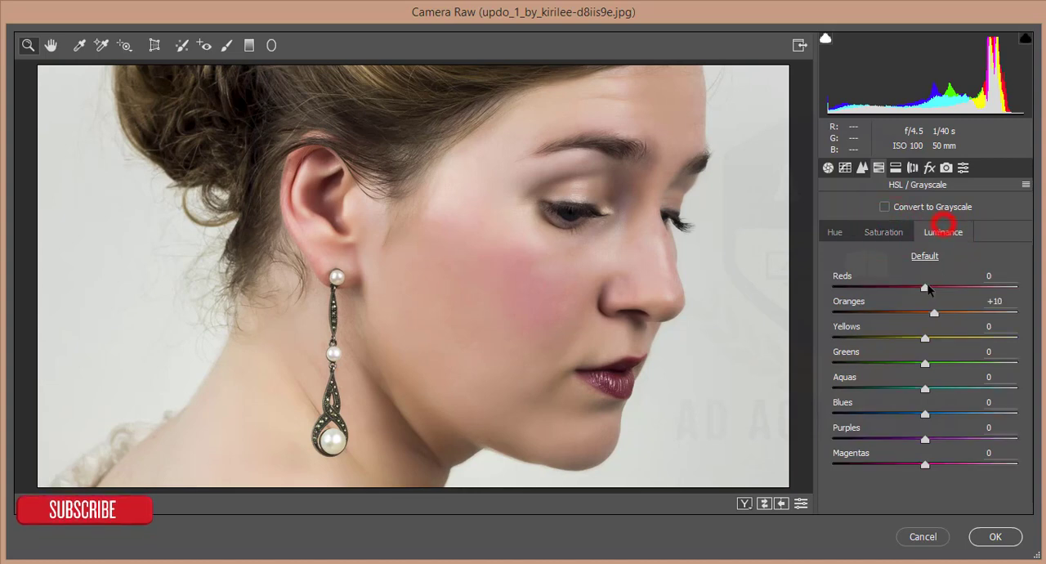
drag(925, 288, 891, 288)
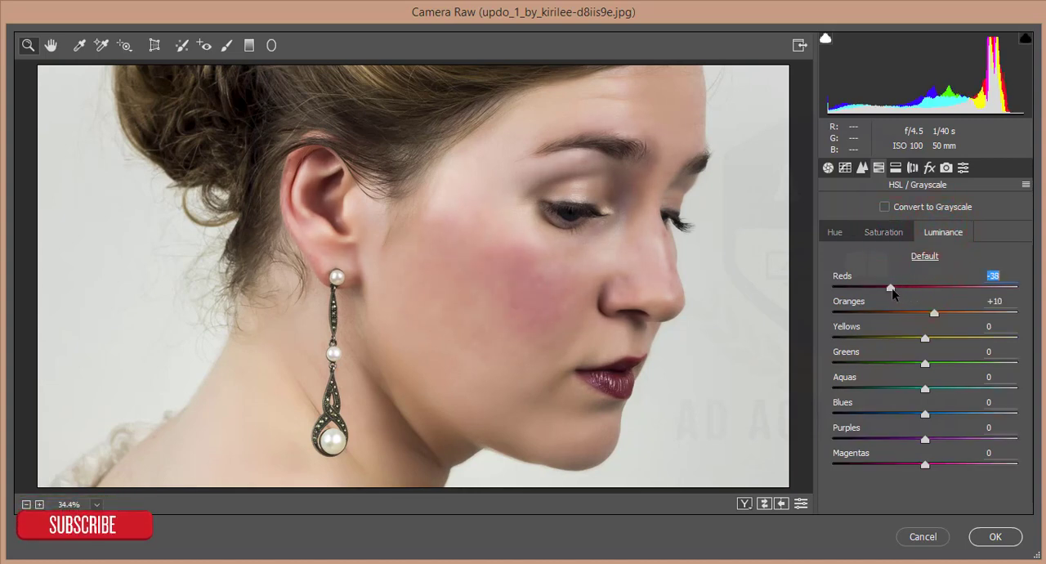
click(883, 232)
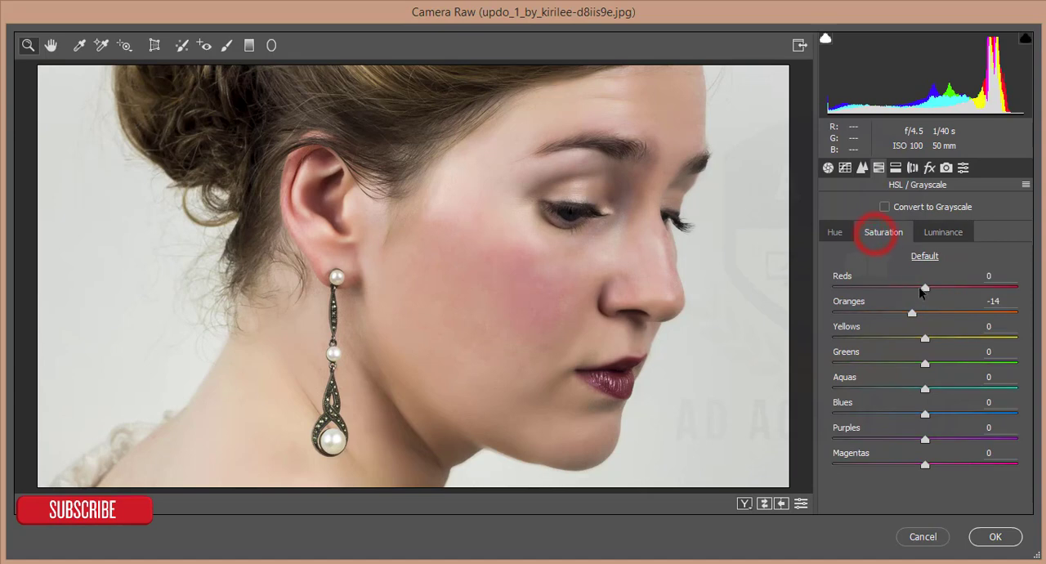
drag(925, 286, 903, 286)
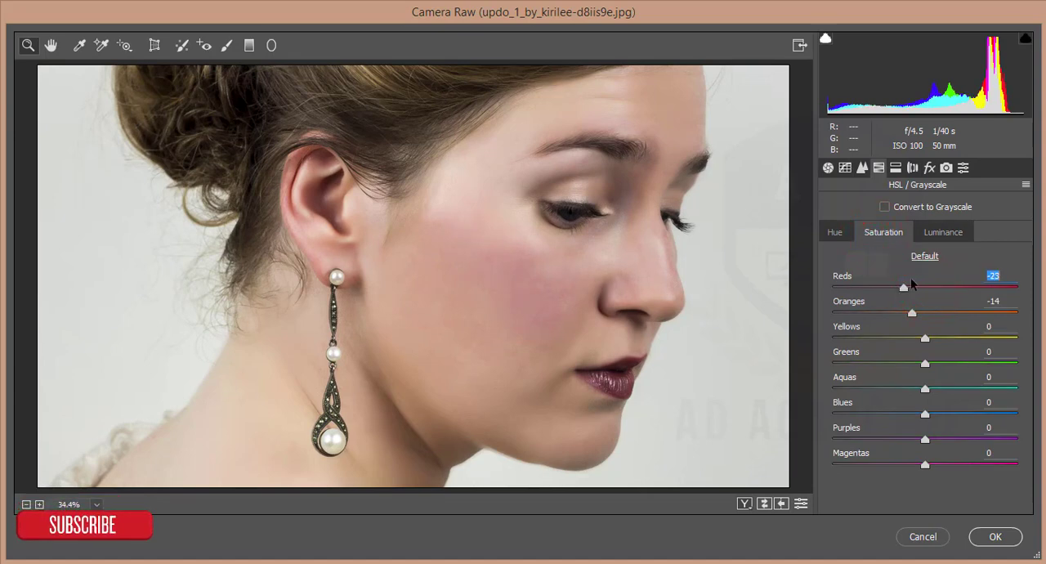
click(944, 232)
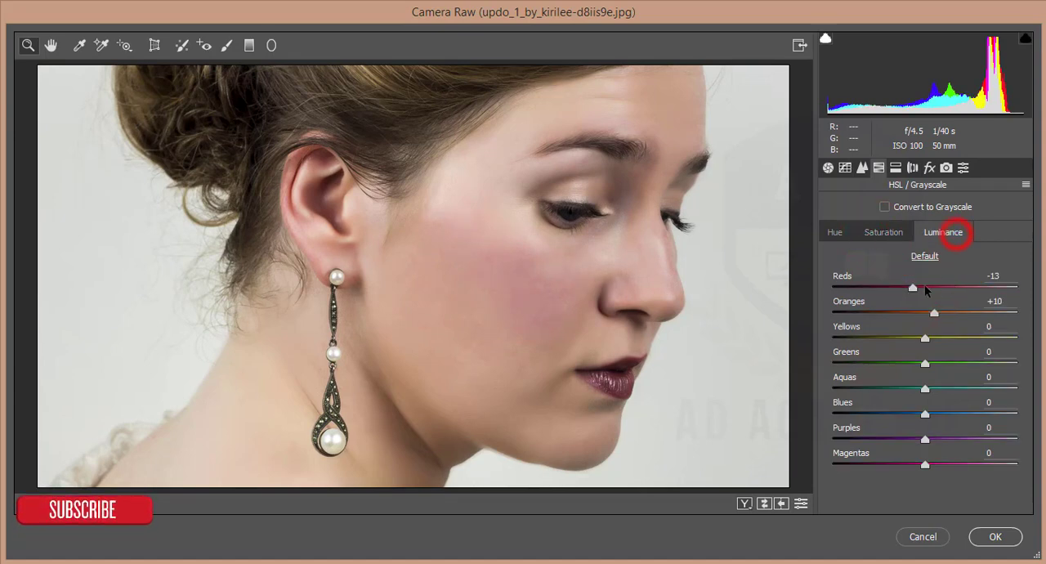
drag(912, 286, 947, 286)
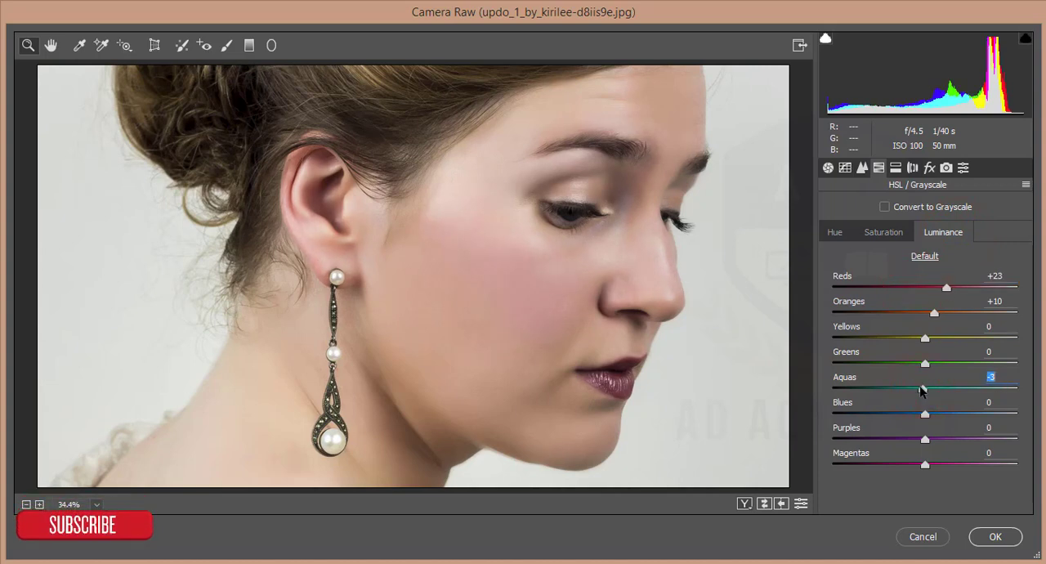
drag(945, 286, 948, 286)
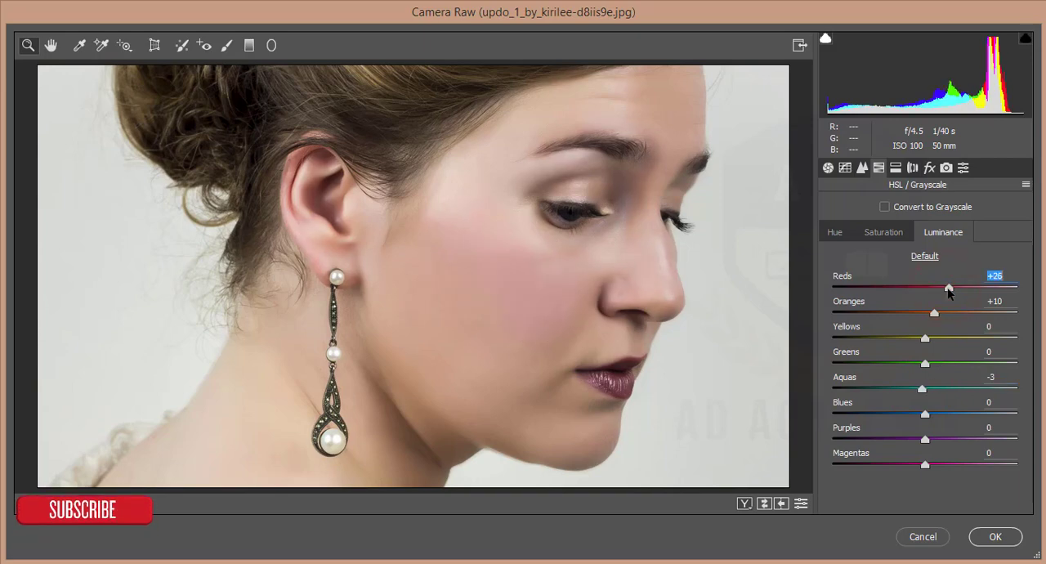
Step: Apply the Camera Raw adjustments and toggle Layer 1's visibility to compare before and after
click(996, 537)
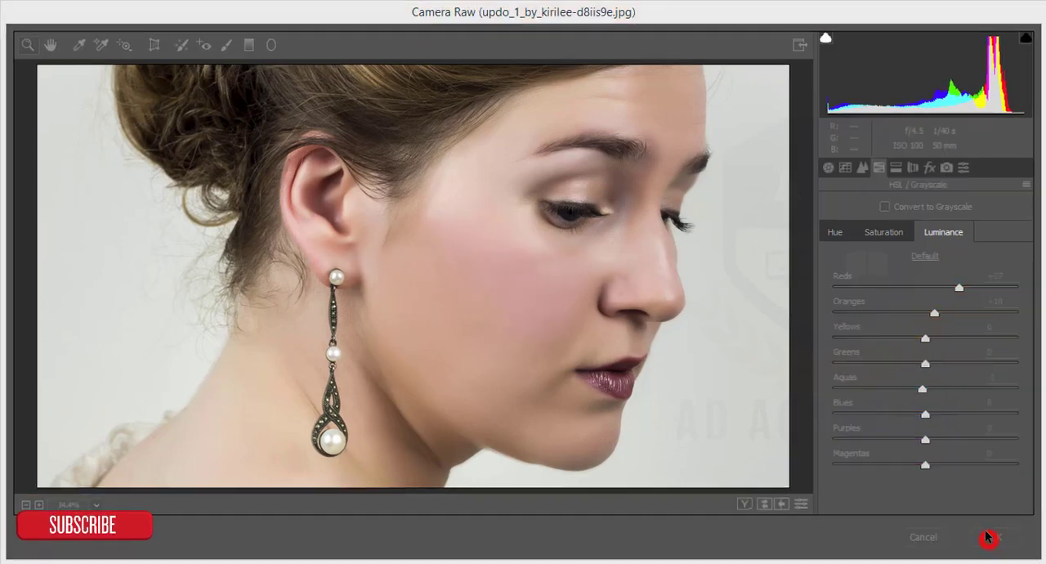
click(989, 537)
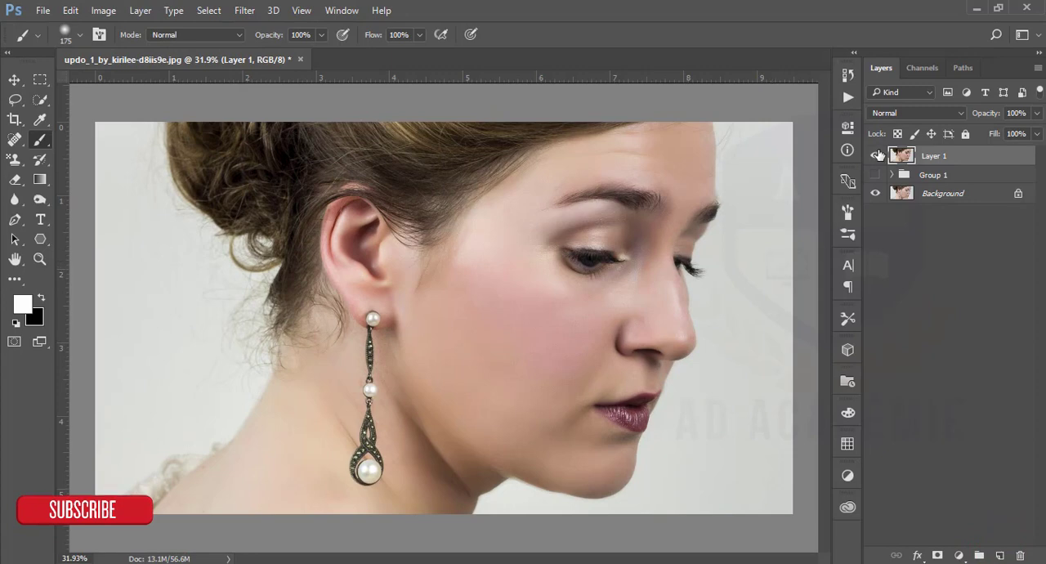
click(877, 155)
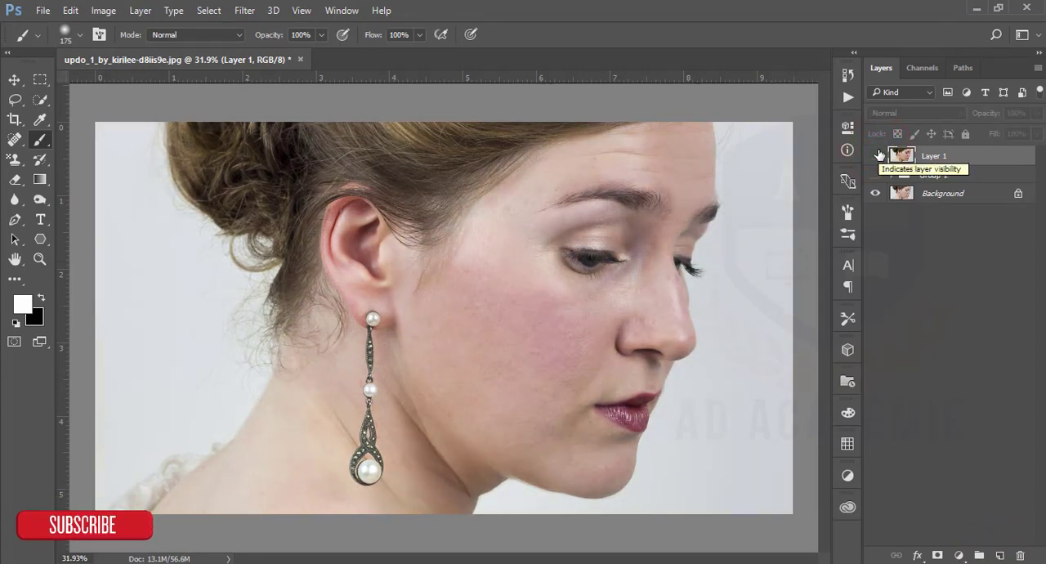
click(877, 155)
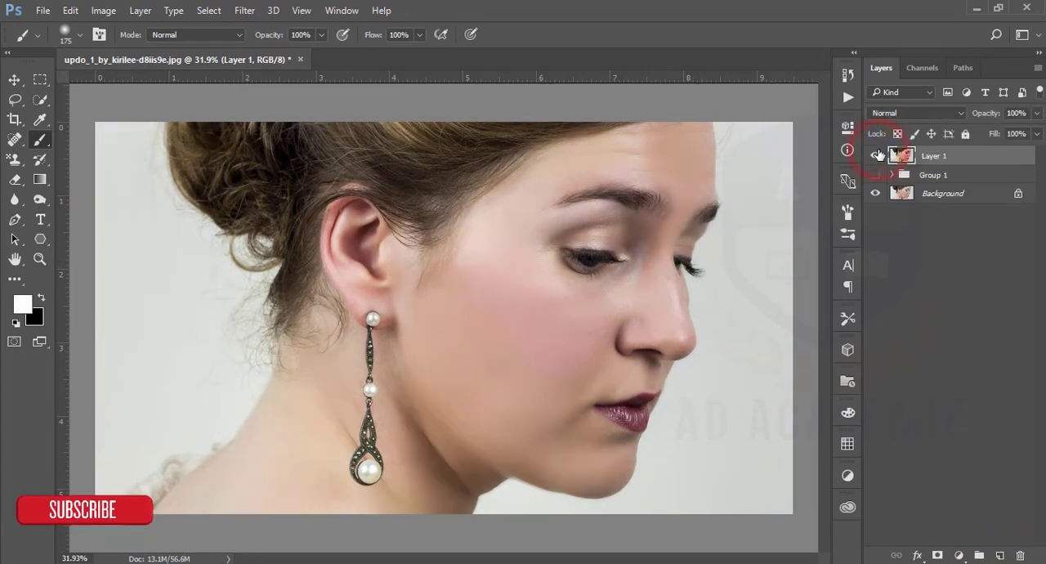
click(877, 156)
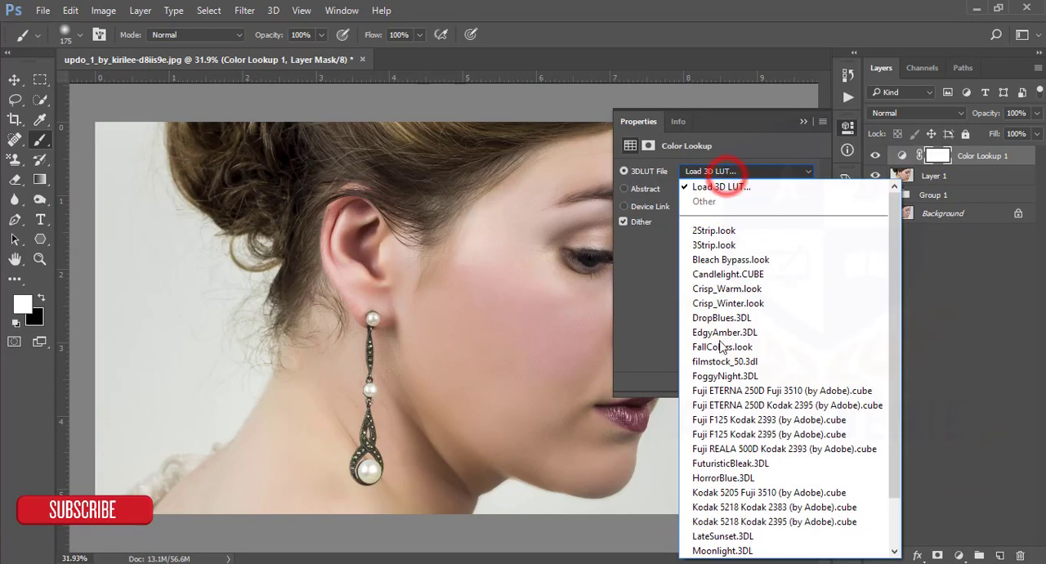
Step: Try HorrorBlue, then settle on the Fuji ETERNA 250D Fuji 3510 LUT and lower its strength
click(722, 477)
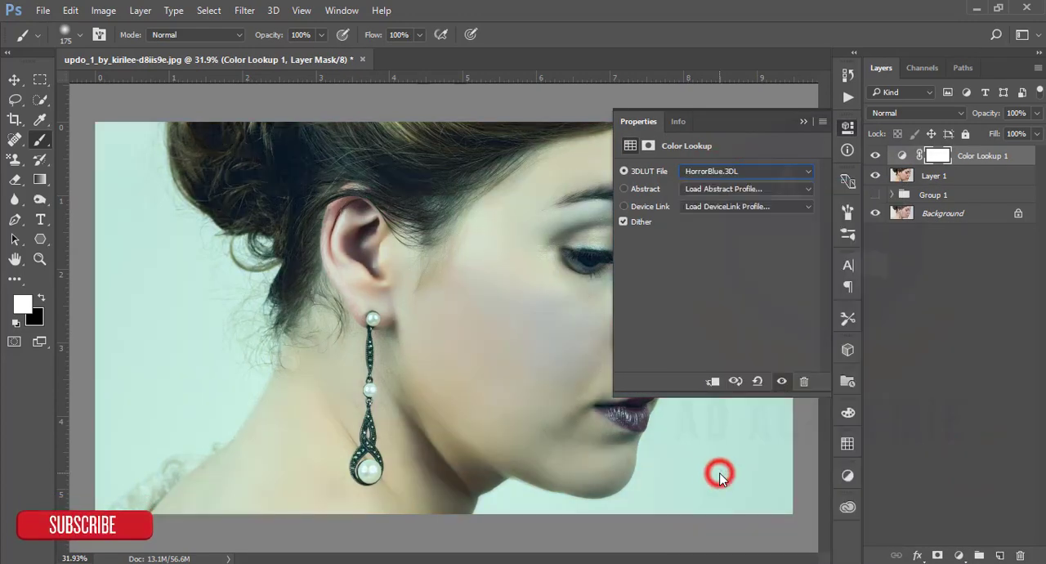
click(745, 170)
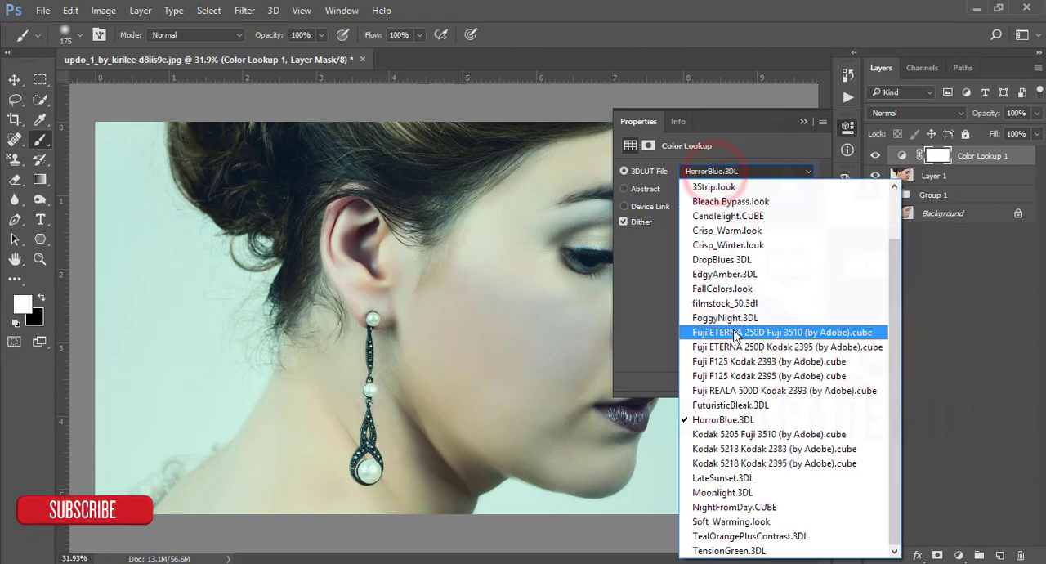
click(782, 332)
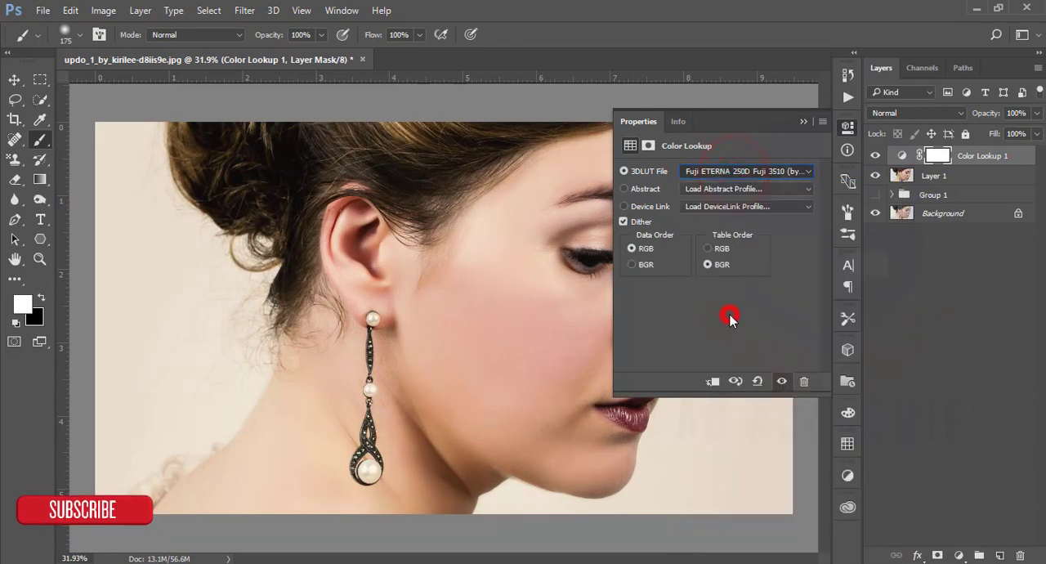
click(801, 121)
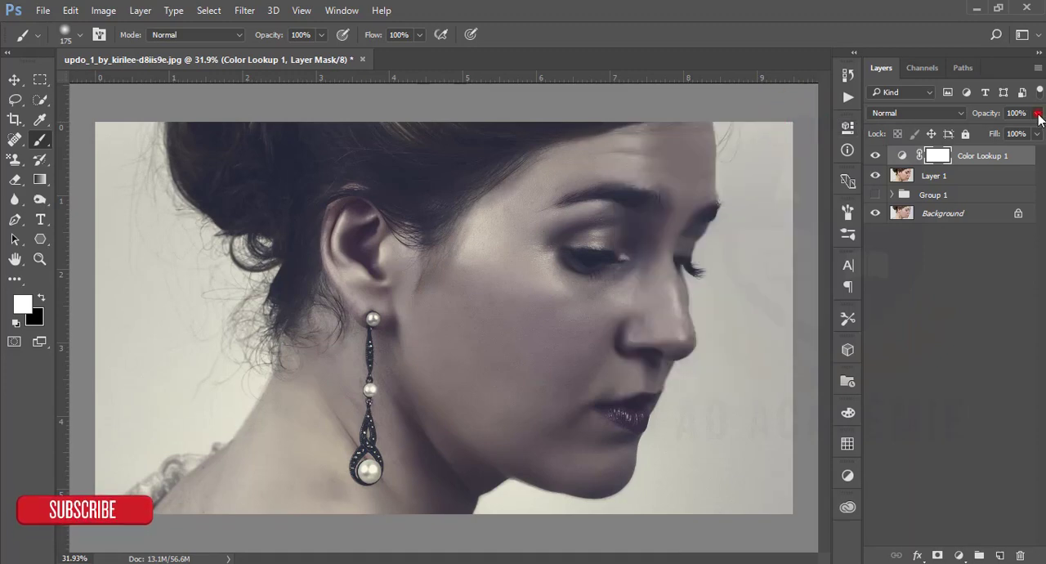
drag(1017, 113, 981, 112)
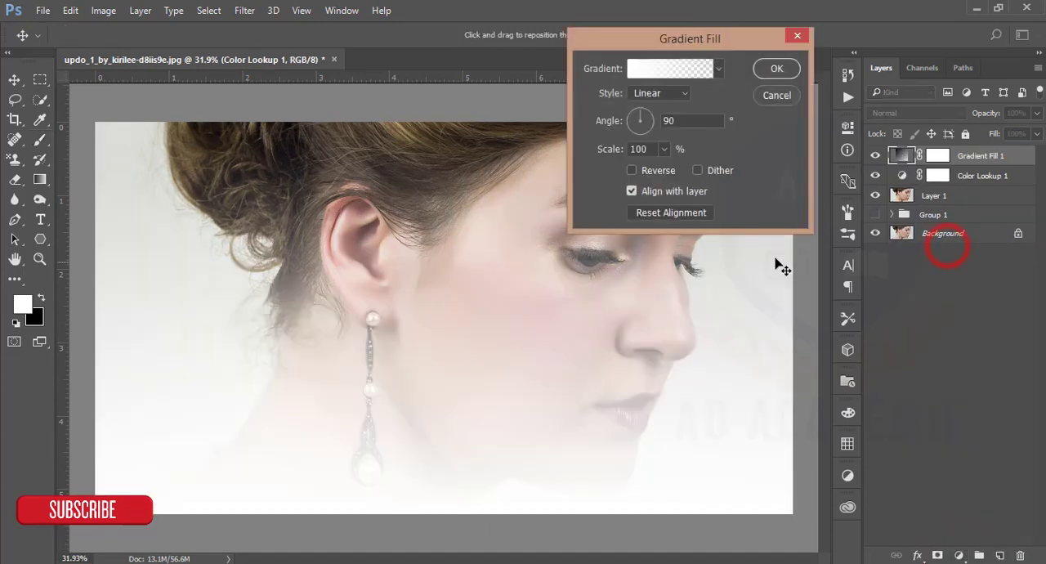
Step: Configure the Gradient Fill as a reversed radial vignette with raised scale and confirm it
click(718, 69)
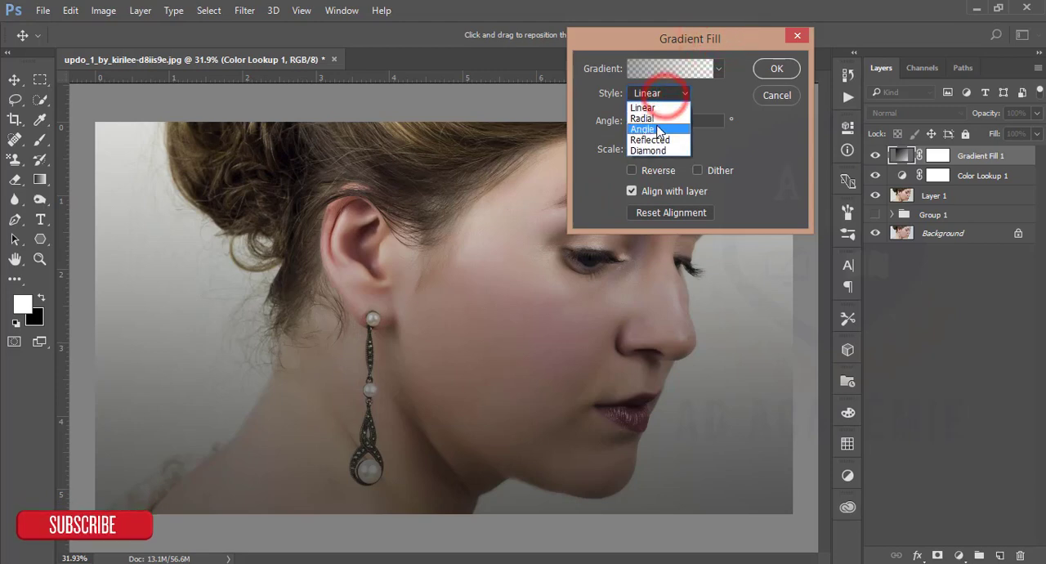
click(643, 108)
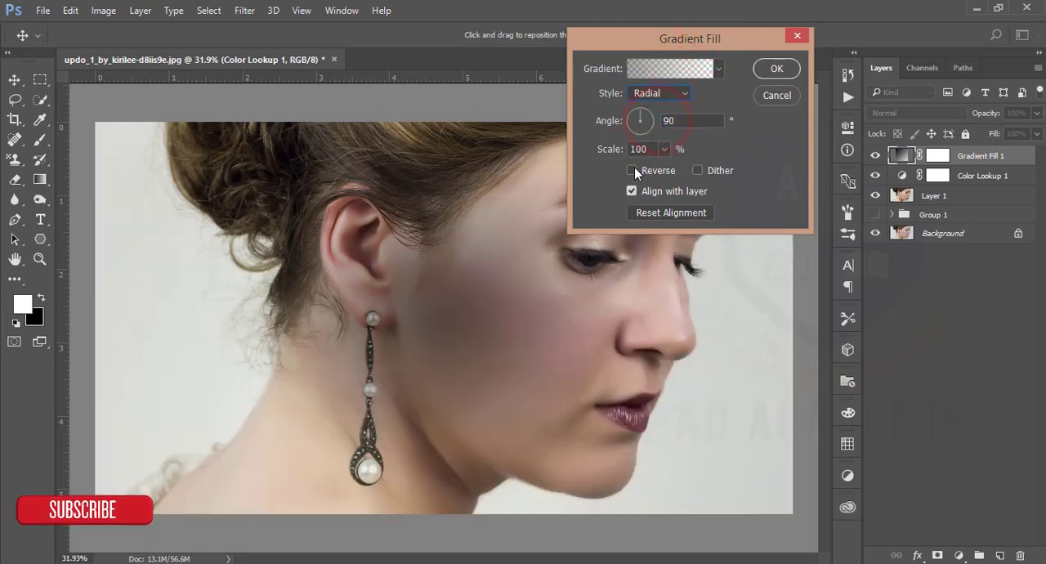
click(631, 170)
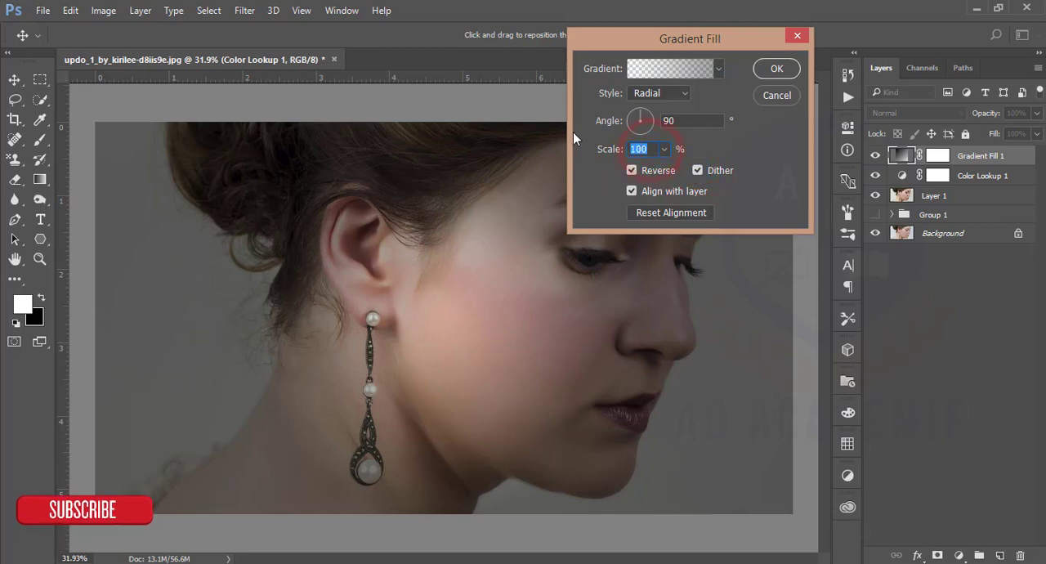
text(280)
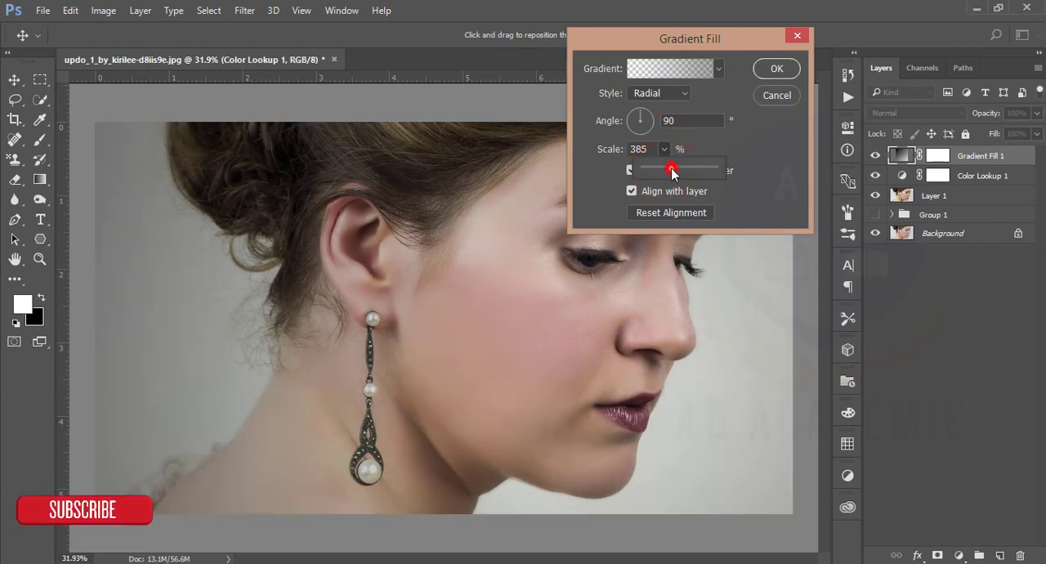
click(775, 68)
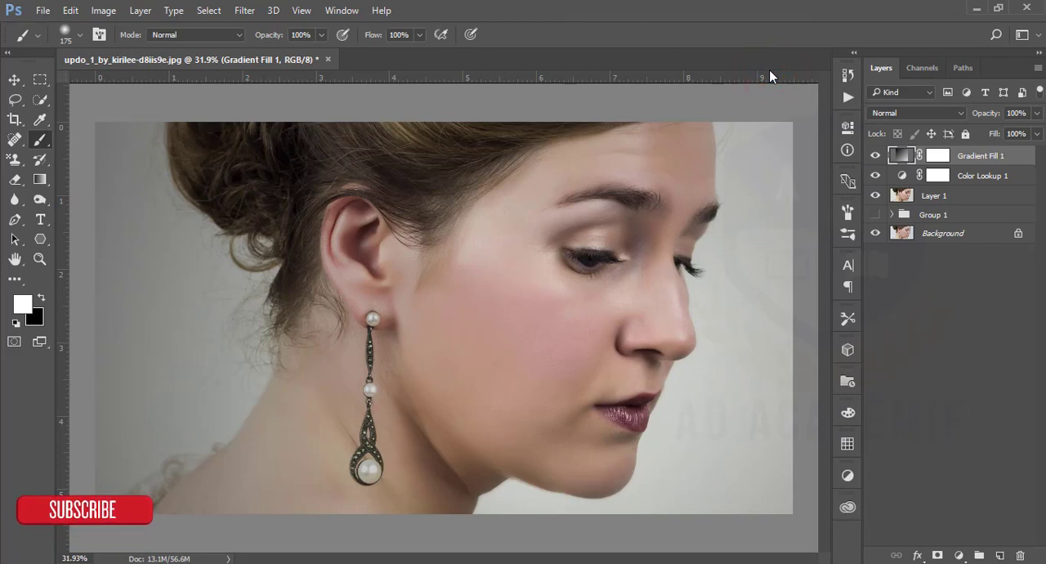
mouse_move(928, 474)
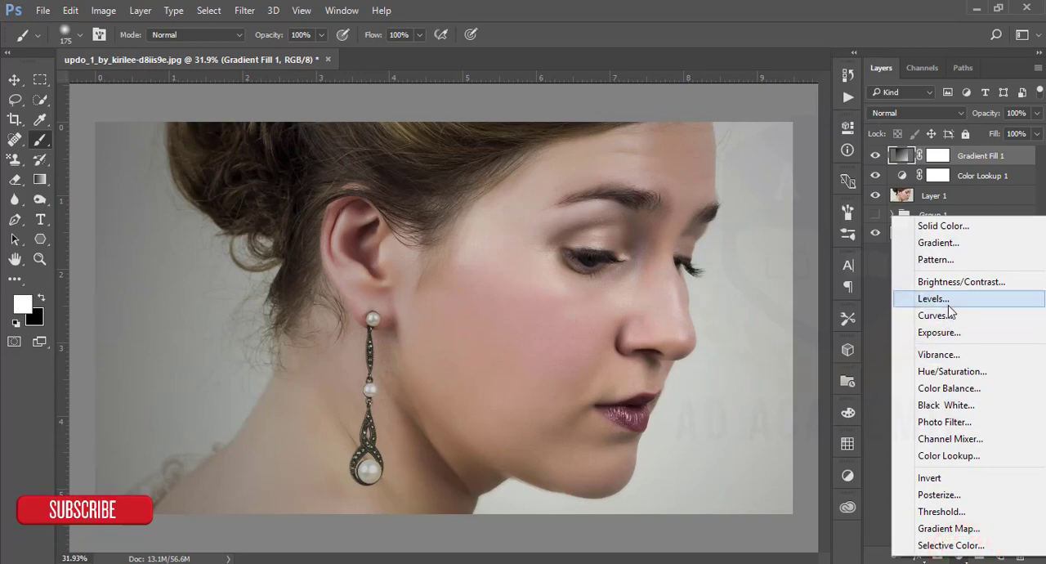
Step: Add a Levels adjustment and nudge the midtone slider to brighten the portrait slightly
click(932, 297)
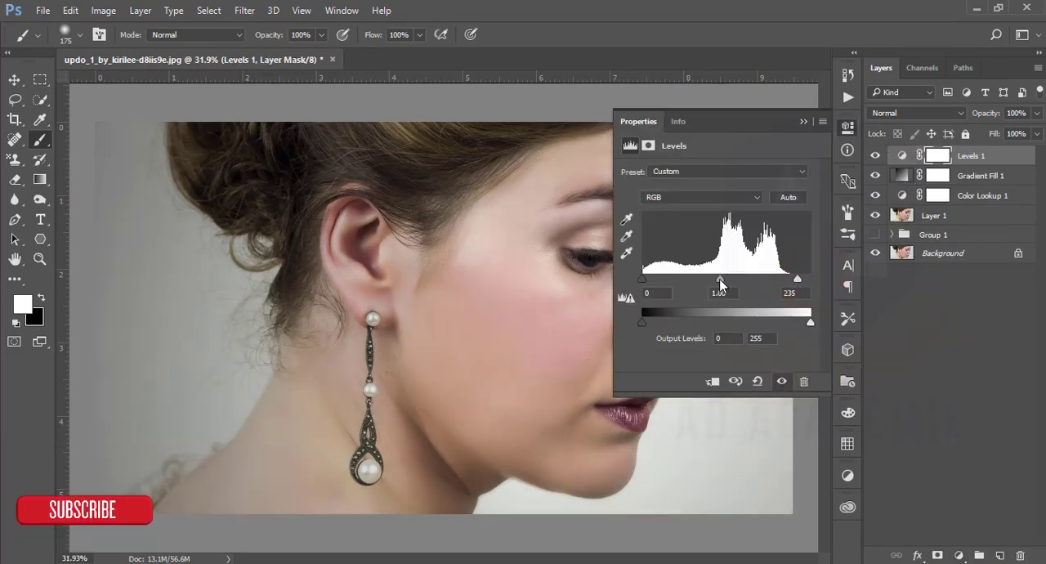
drag(723, 278, 728, 278)
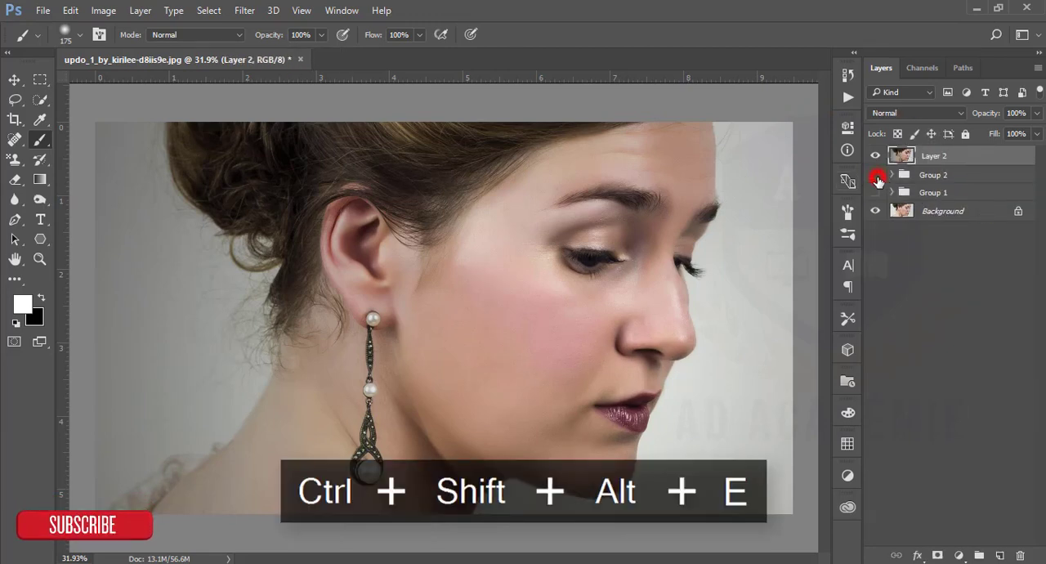
Step: Stamp visible layers into Layer 2 and launch Color Efex Pro 4, dismissing the Analog Efex announcement
click(246, 10)
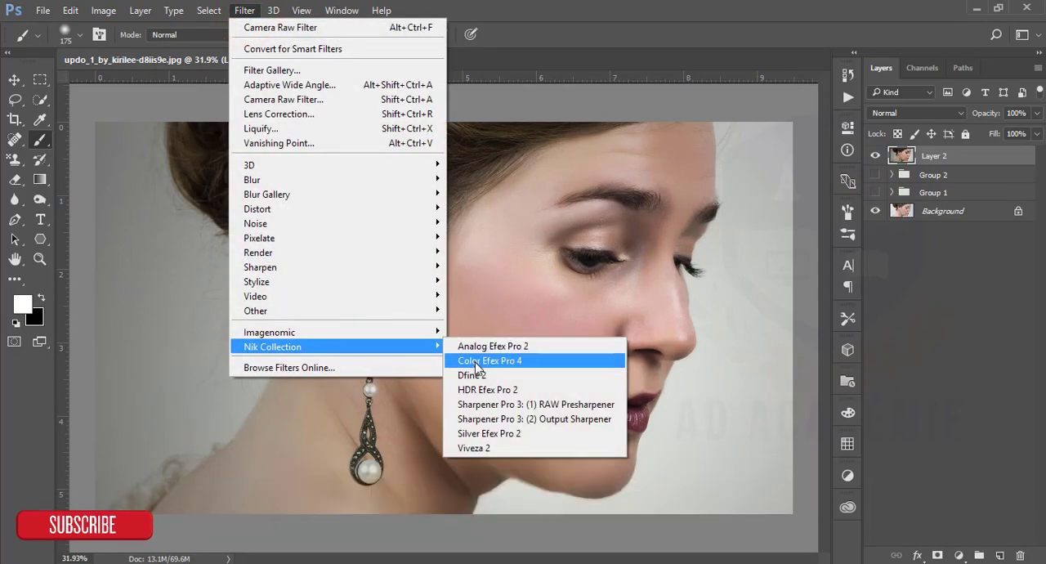
click(489, 359)
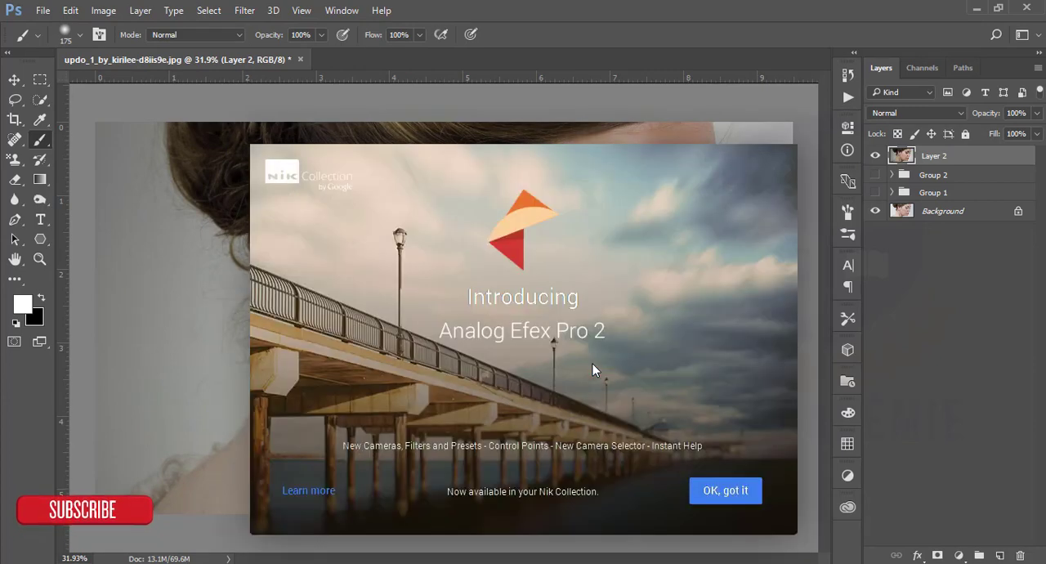
click(726, 491)
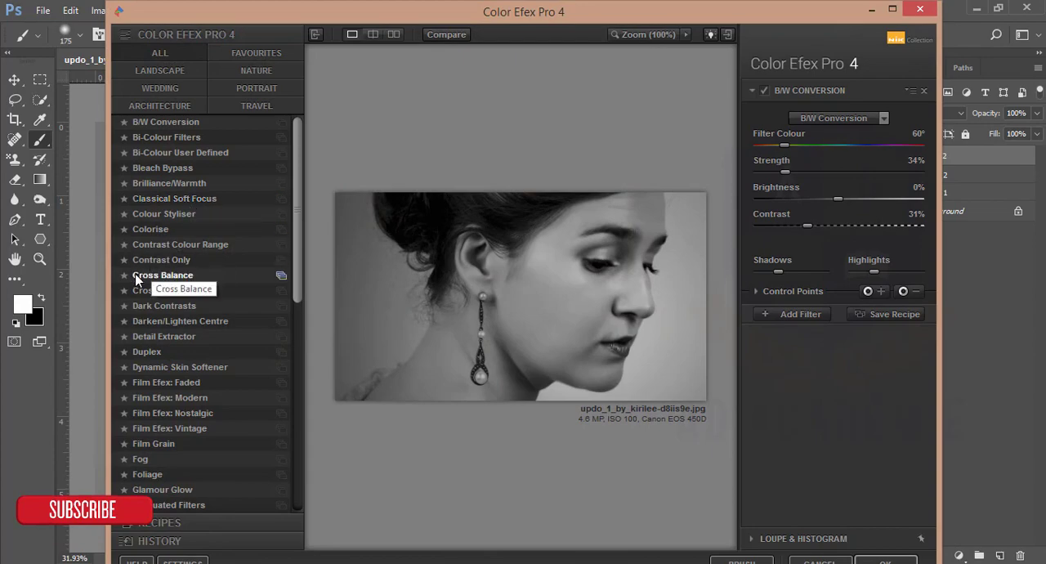
Step: Apply Cross Processing with method L02 at 33% strength and return the result to Photoshop
click(170, 289)
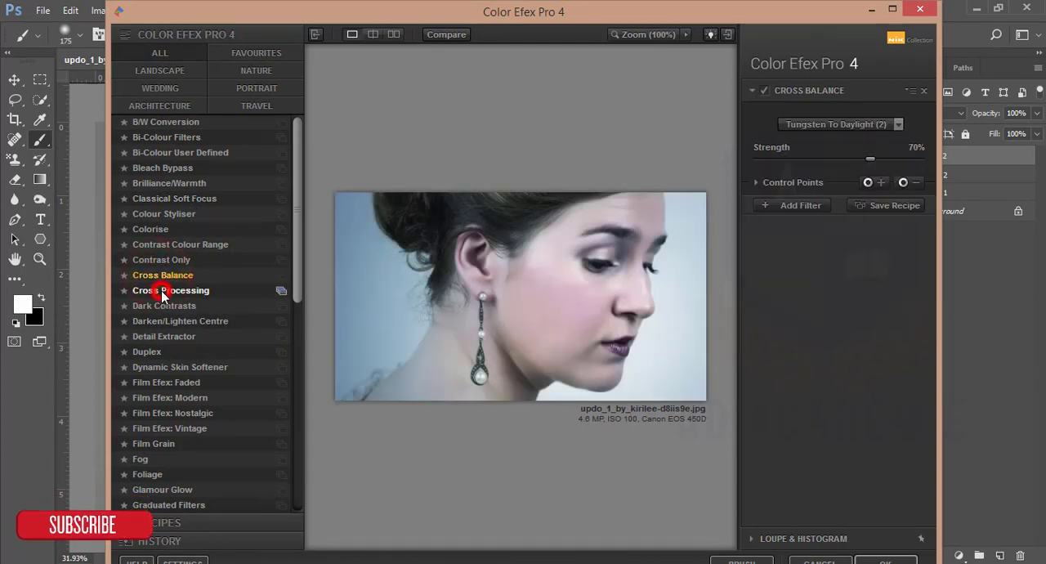
click(170, 290)
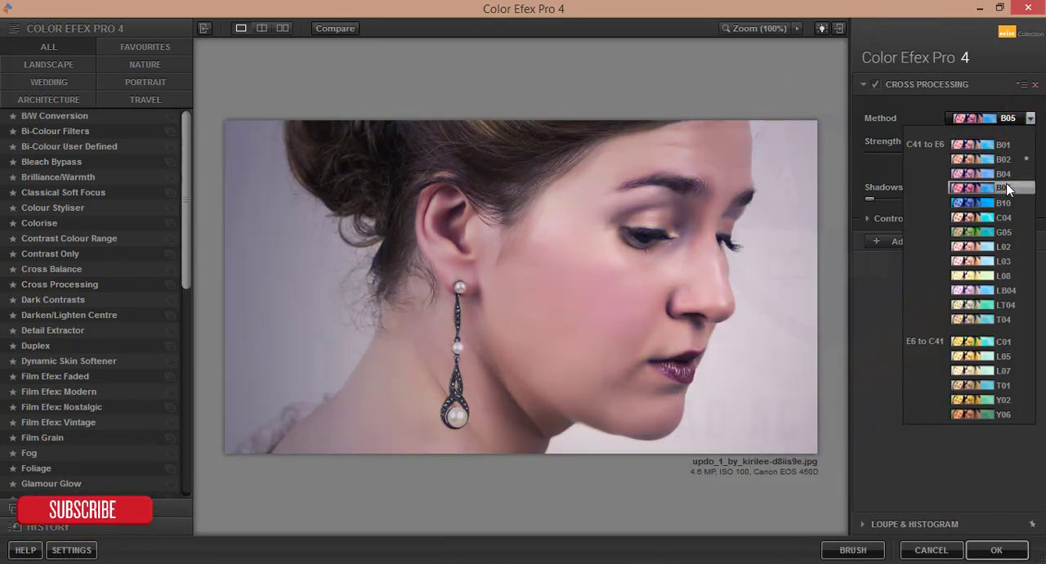
click(1004, 246)
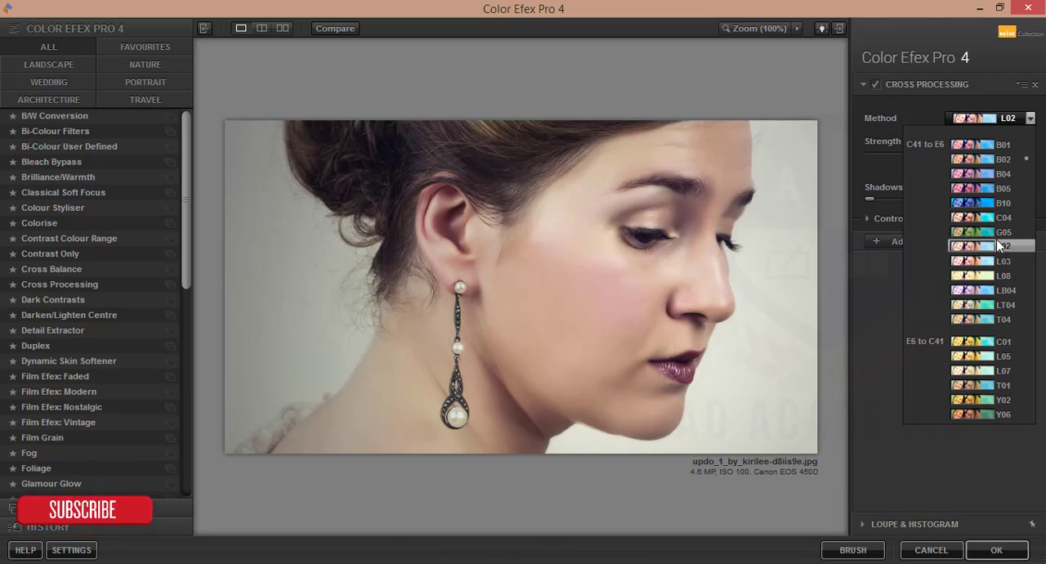
click(981, 246)
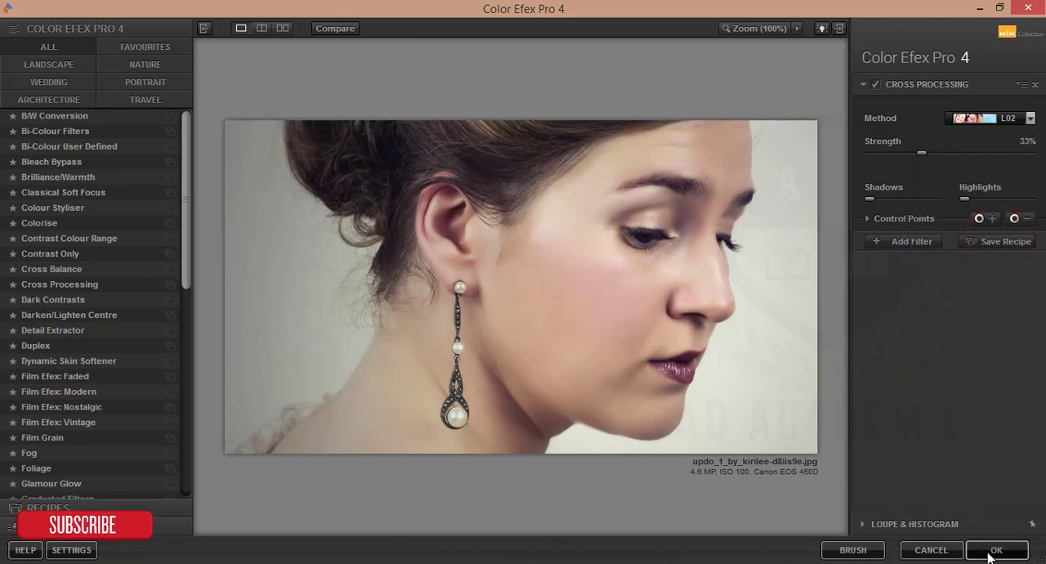
click(997, 549)
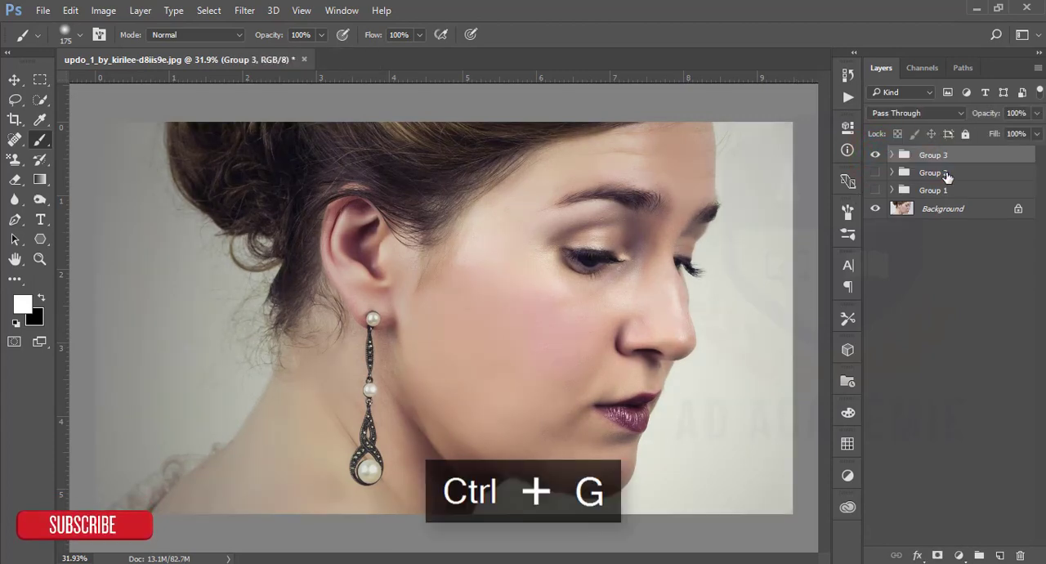
Step: Merge visible layers into a final Layer 3 and toggle its visibility to compare
key(ctrl+shift+alt+e)
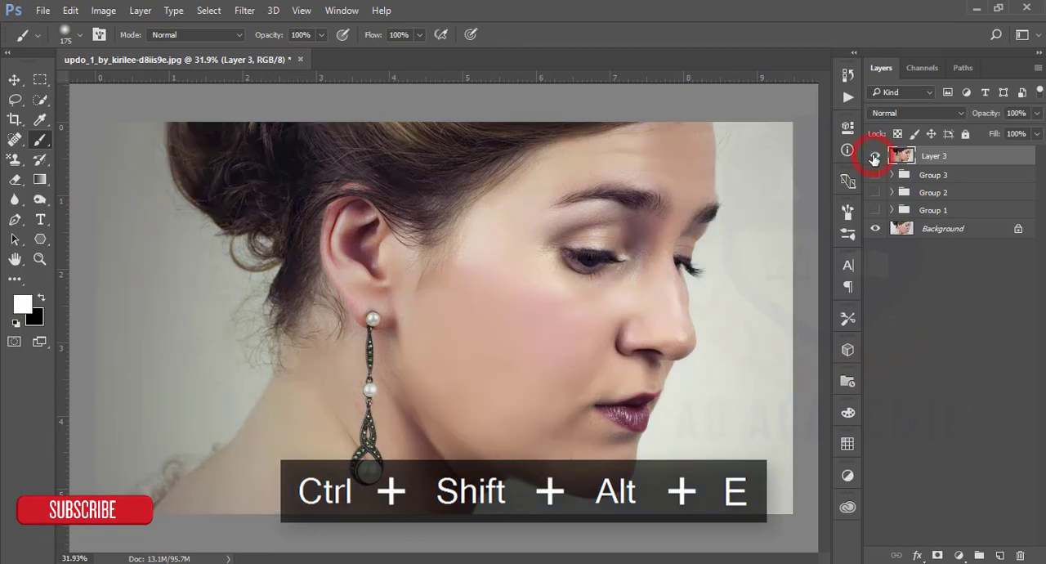
click(876, 155)
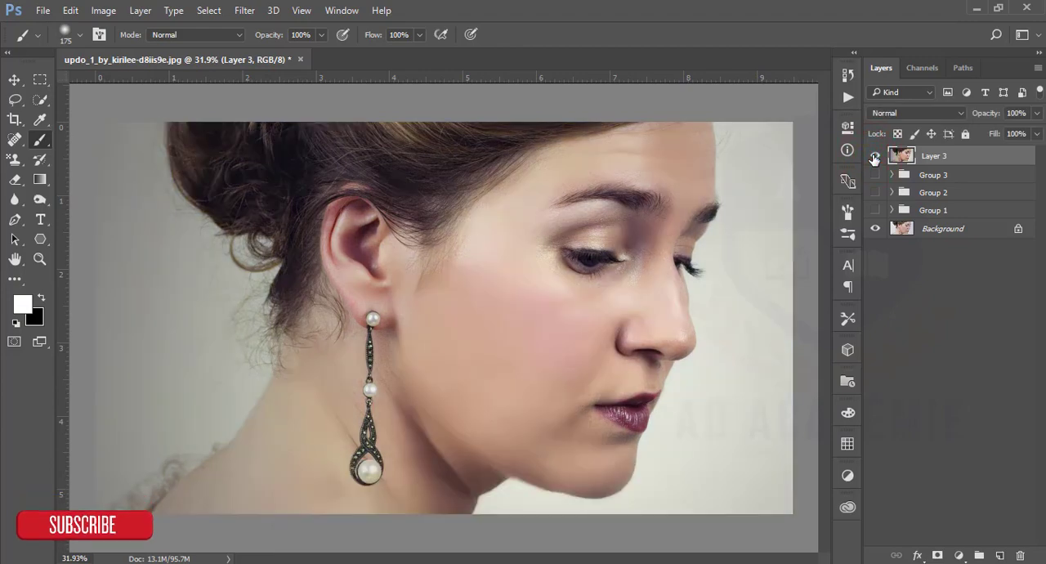